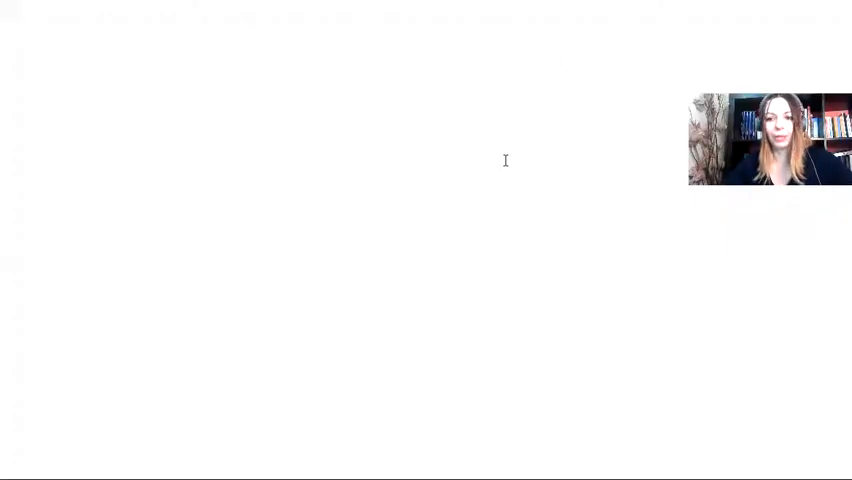
Step: Add the heading 'Present Perfect simple' in a text box
type("Present")
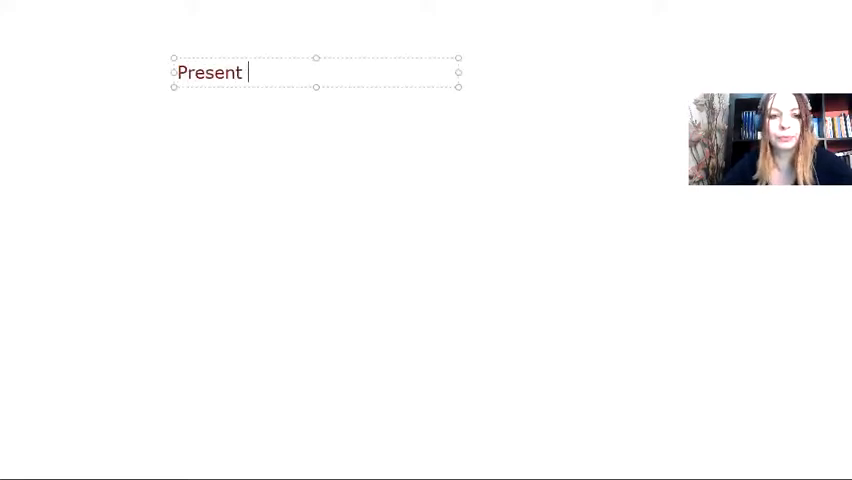
type("Perfect s")
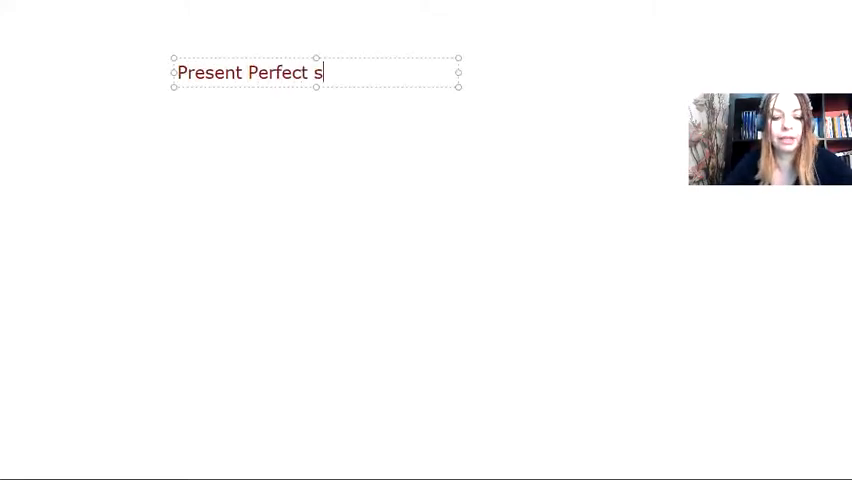
type("imple")
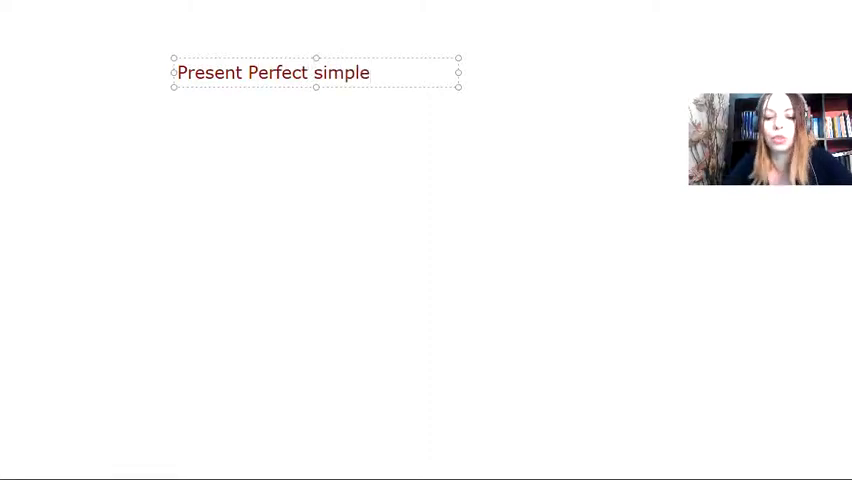
Step: Add the 'use:' note about actions started in the past, finished or still in progress, and widen the box
type("use: actions that started in")
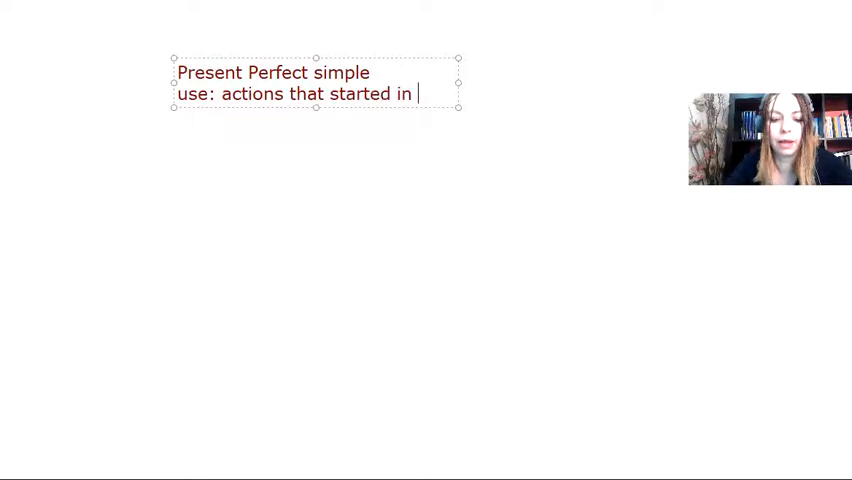
type("the pa")
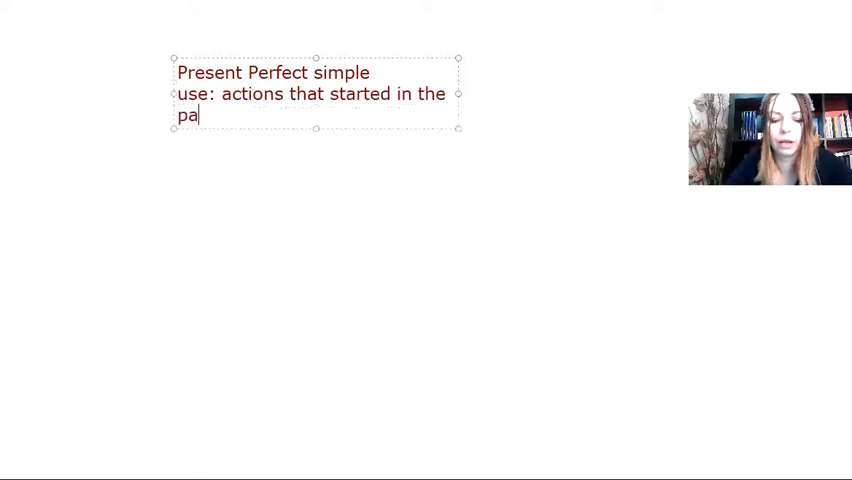
type("st")
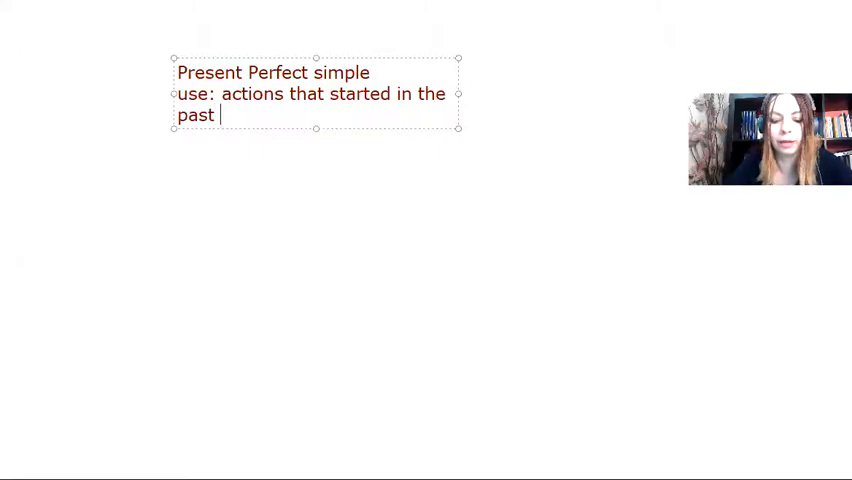
type("but may have finished at the present or may still be in")
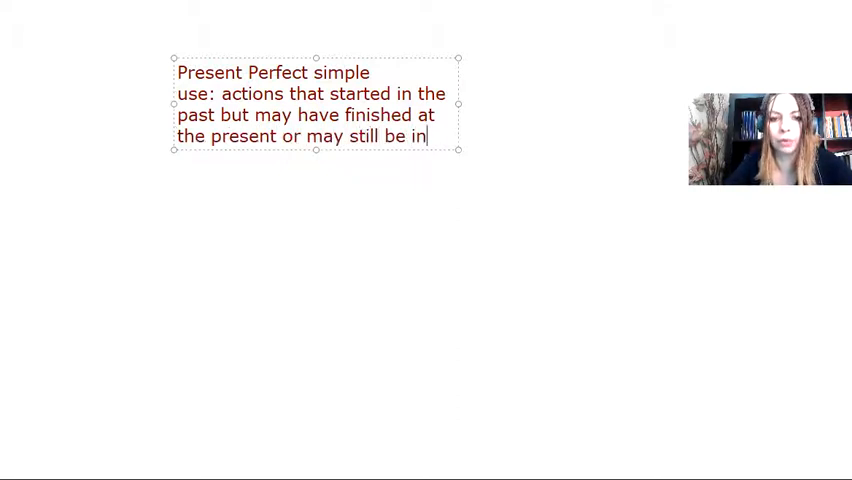
left_click_drag(460, 104, 536, 114)
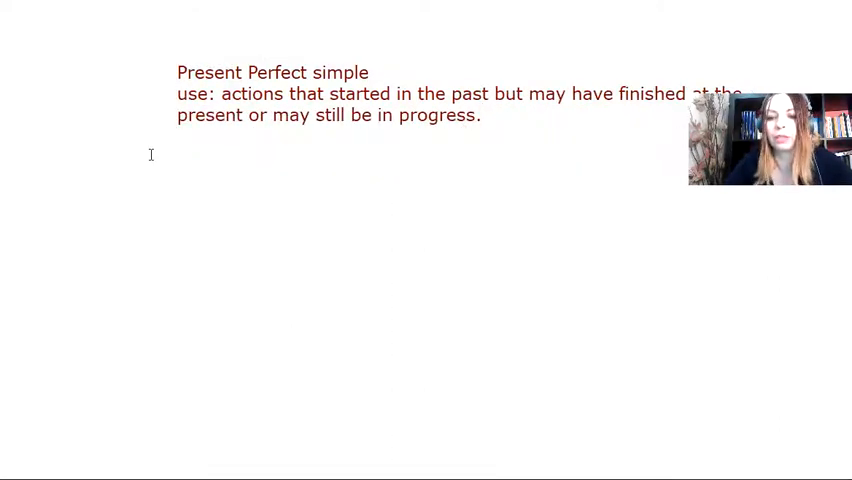
Step: Add the examples 'Today, I have written three essays.' and 'This year, I have been on two…'
type("Today")
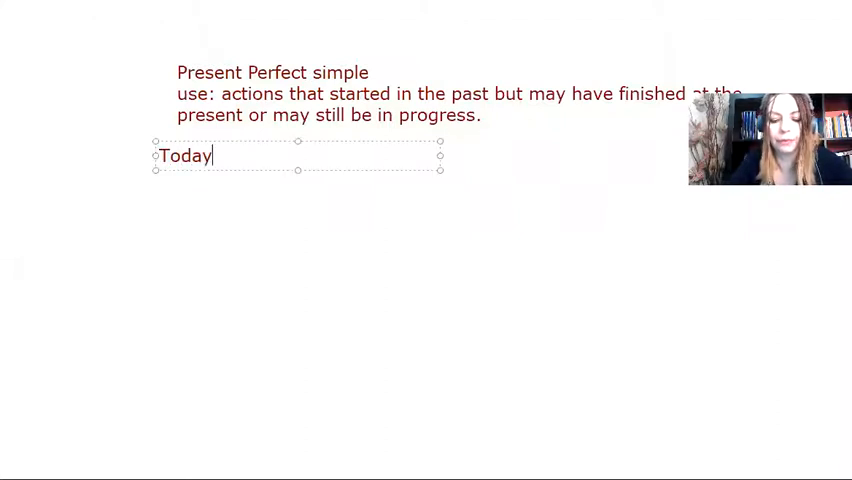
type(", I have")
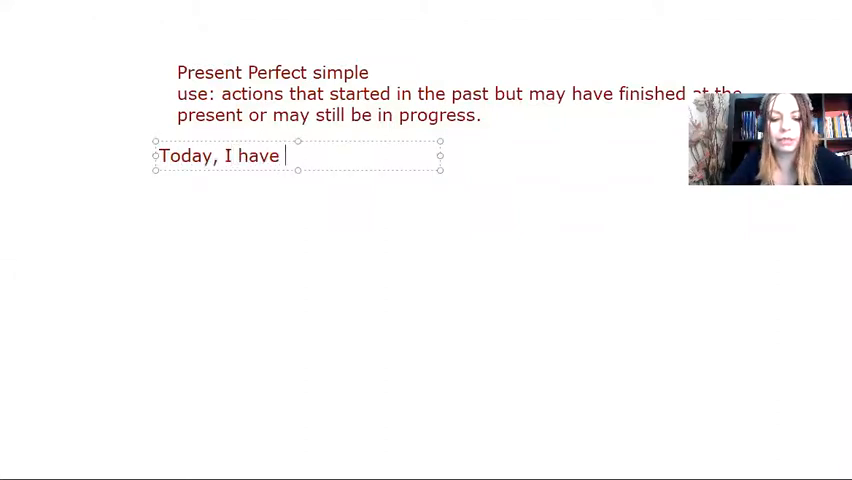
type("written")
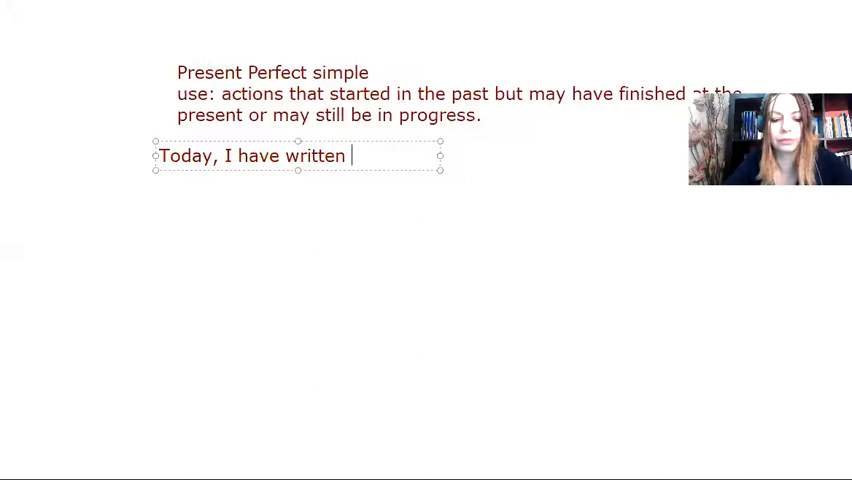
type("three ess")
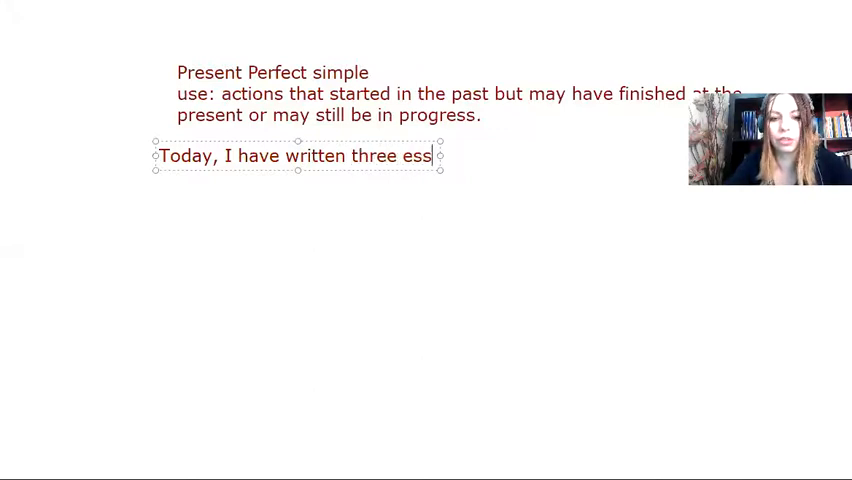
type("ays.")
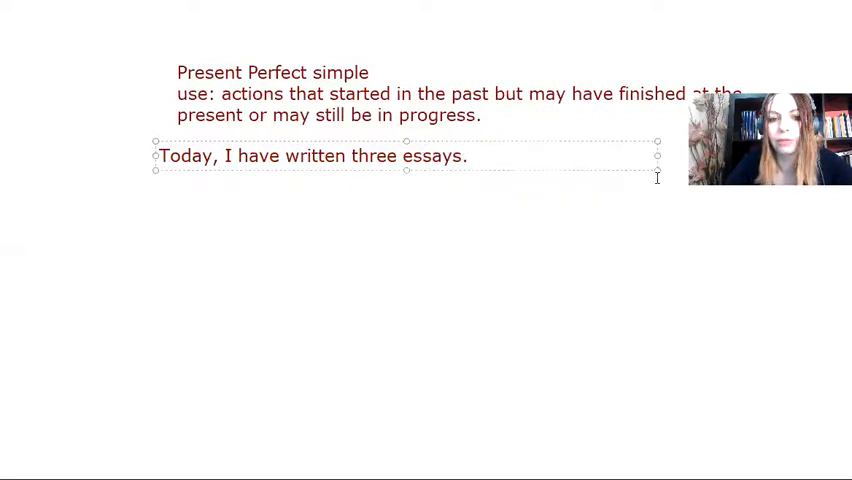
type("This ye")
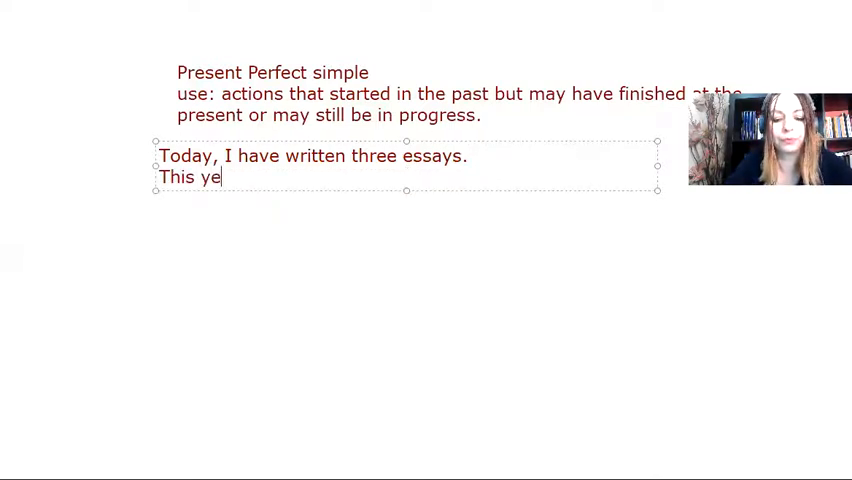
type("ar, I h")
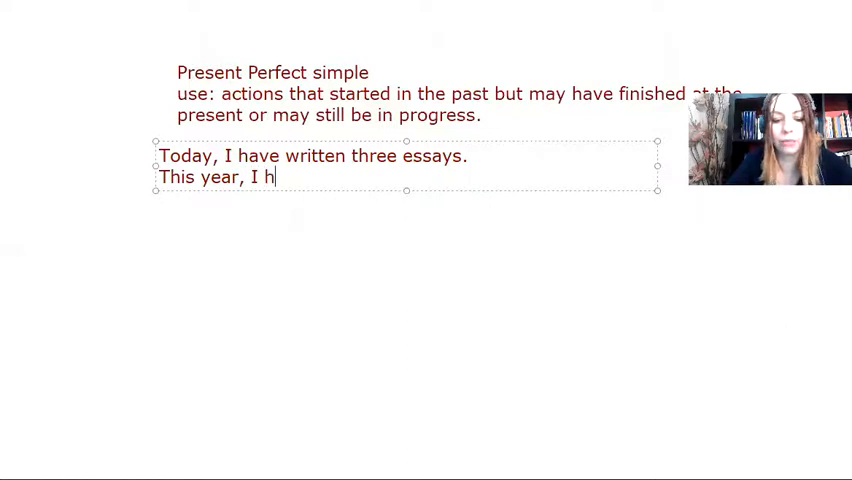
type("ave been on")
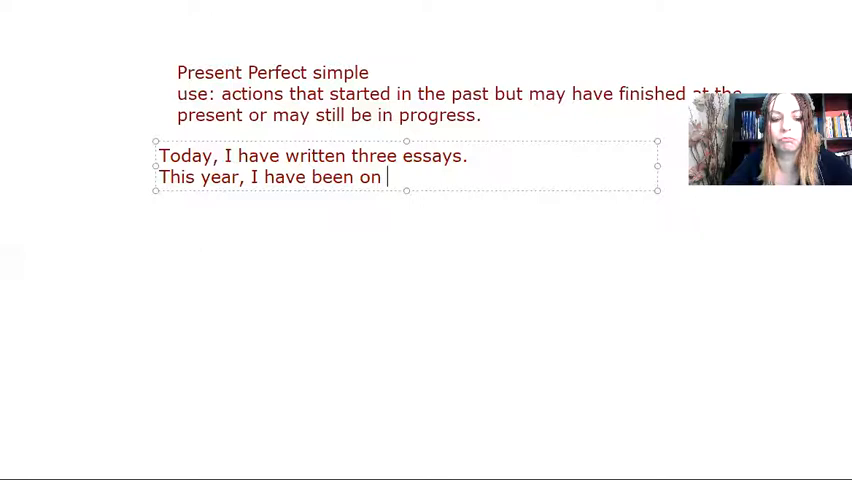
type("two trips.")
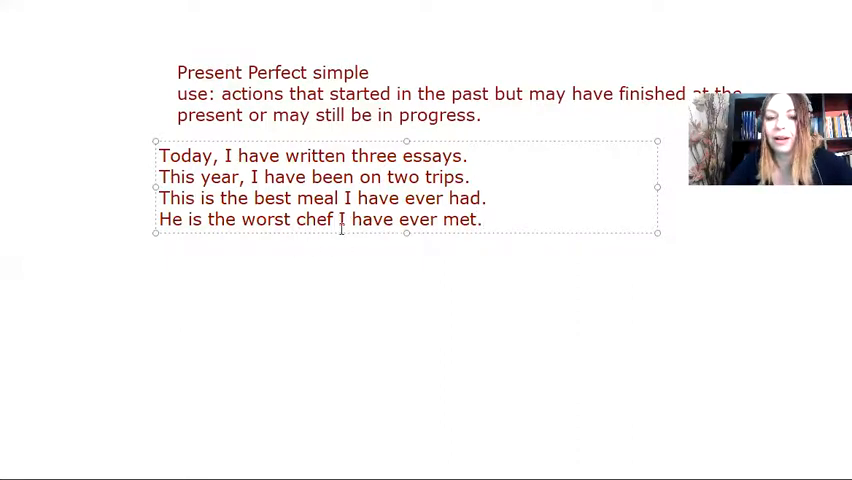
Step: Add the example 'I have never been to Asia.'
type("I have n")
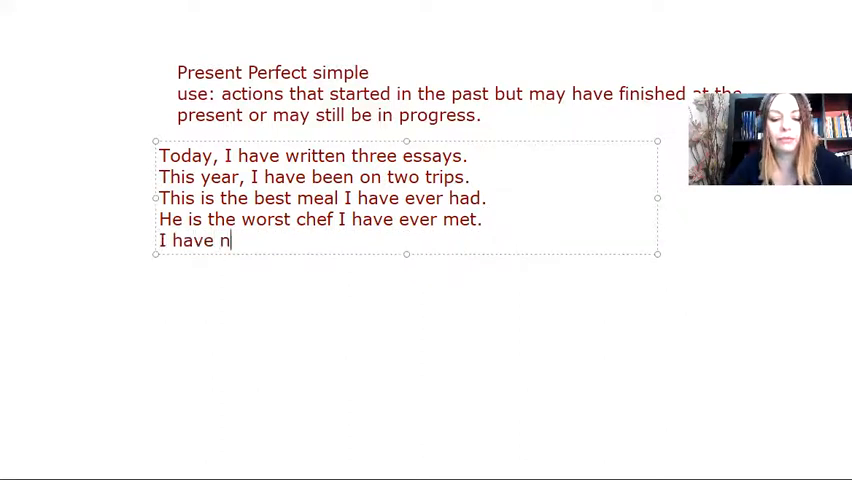
type("ever bee")
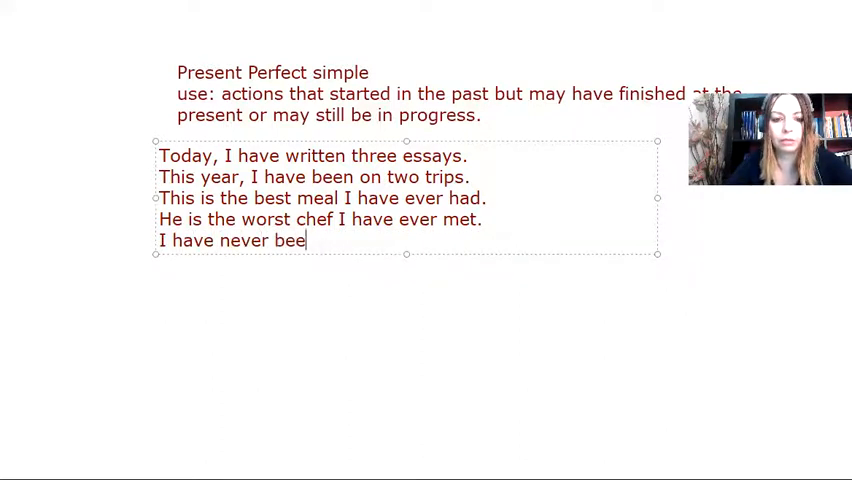
type("n to Asia.")
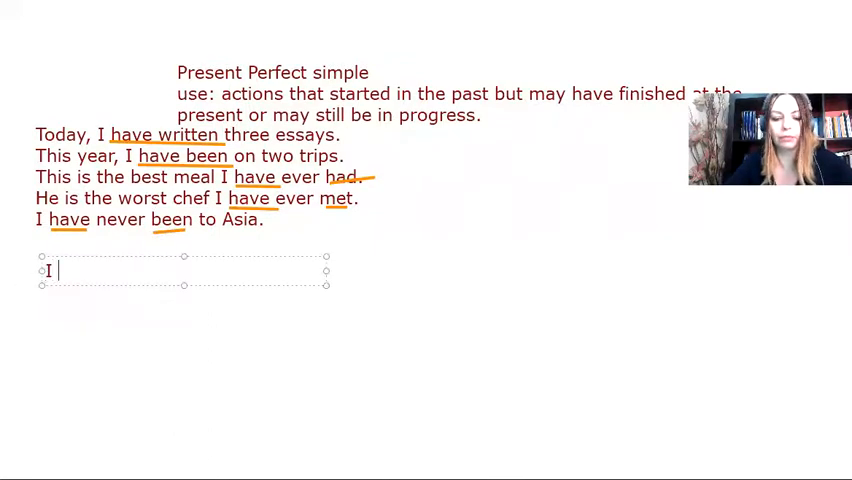
Step: Add the affirmative form 'have played / driven'
type("have")
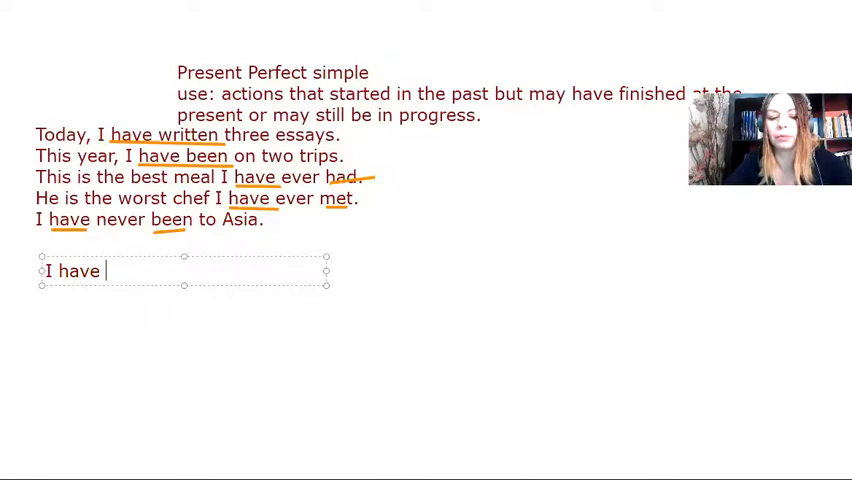
type("p")
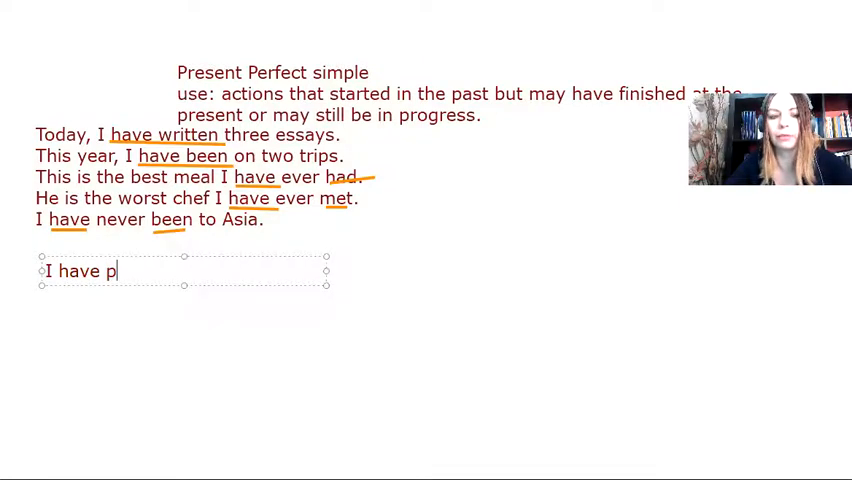
type("layed")
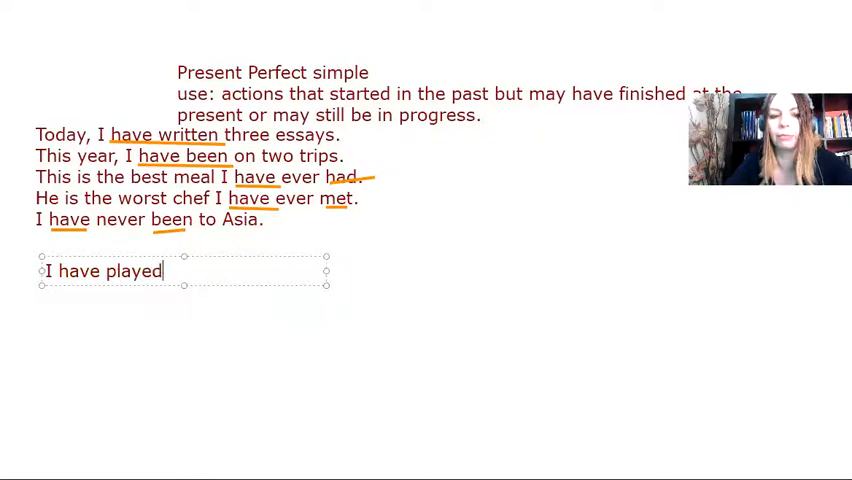
type("/")
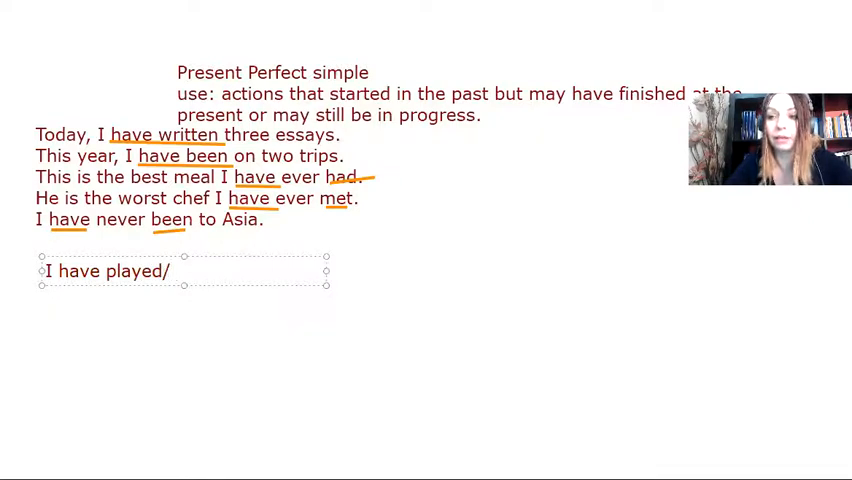
type("drive")
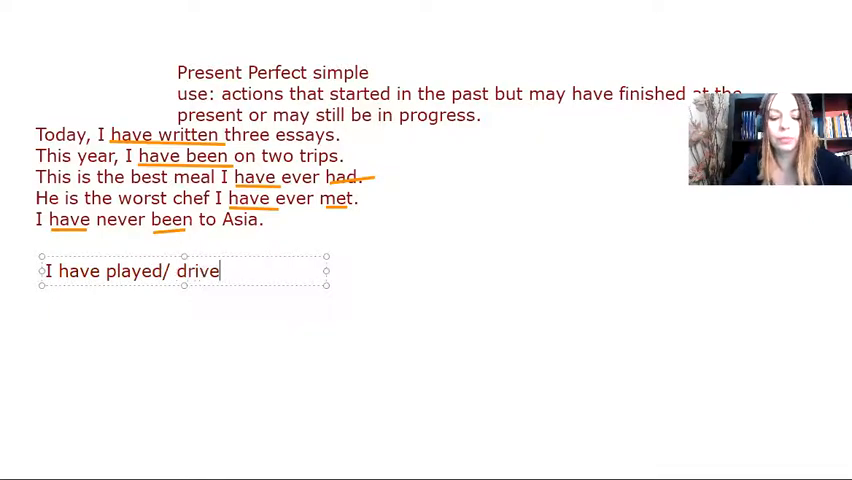
type("driven")
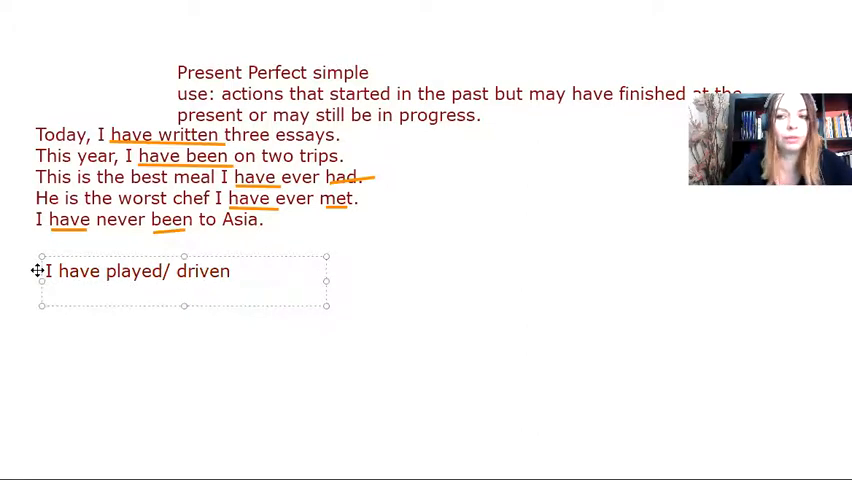
Step: Add the question forms 'Have I played/driven?' and 'Has he played?'
type("H")
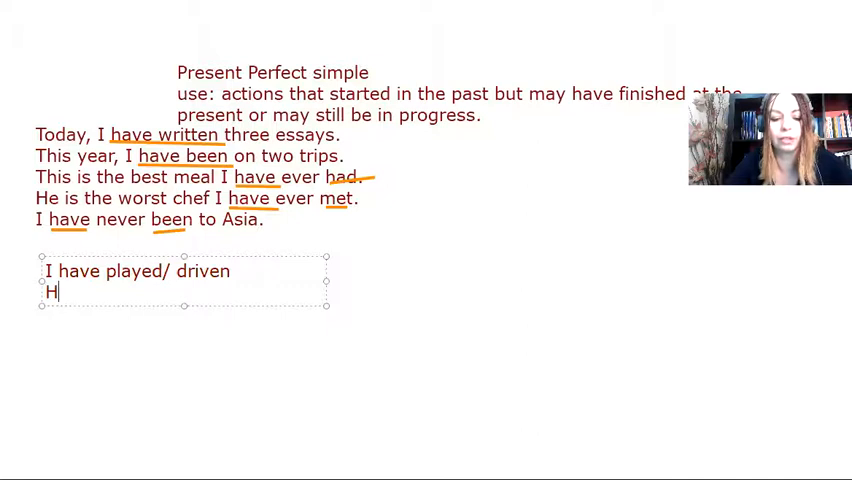
type("ave")
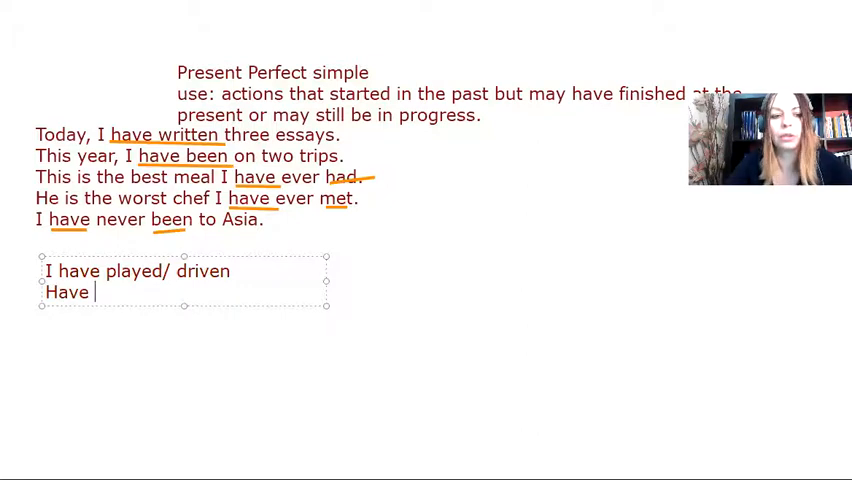
type("I playe")
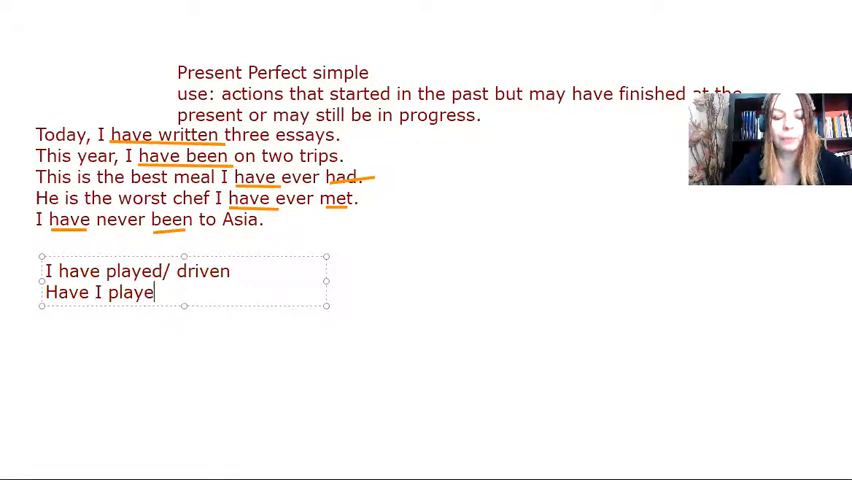
type("d/")
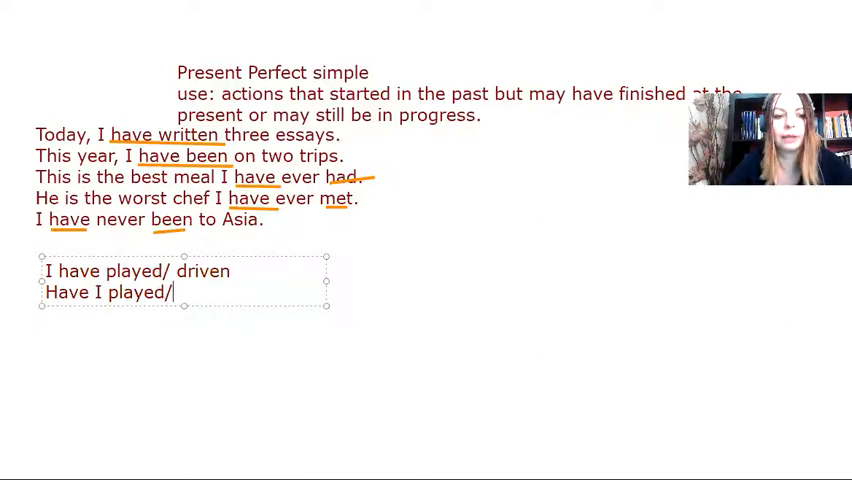
type("drive")
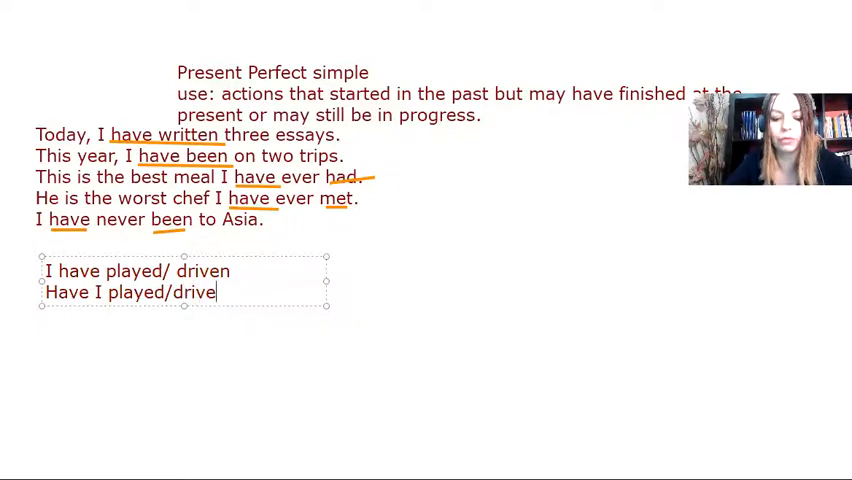
type("n?")
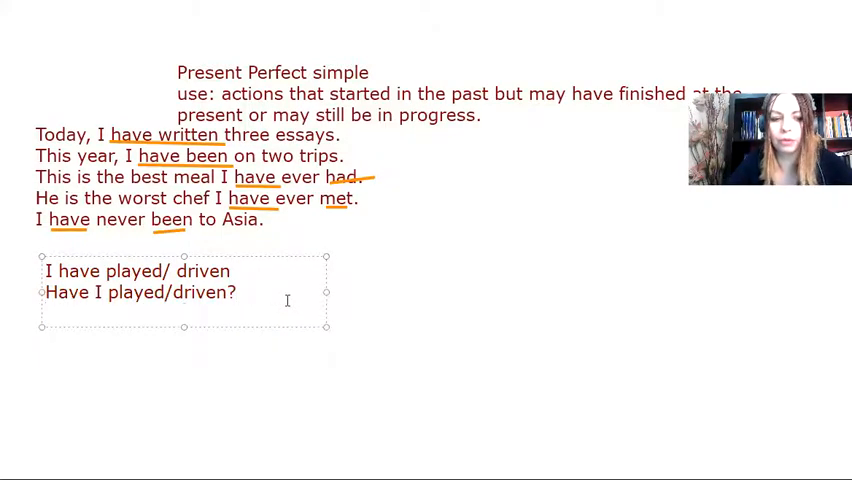
type("Has")
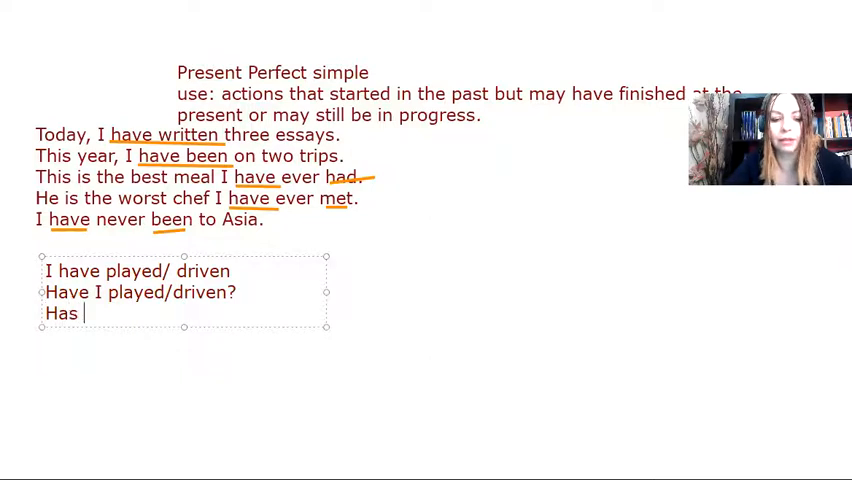
type("he pla")
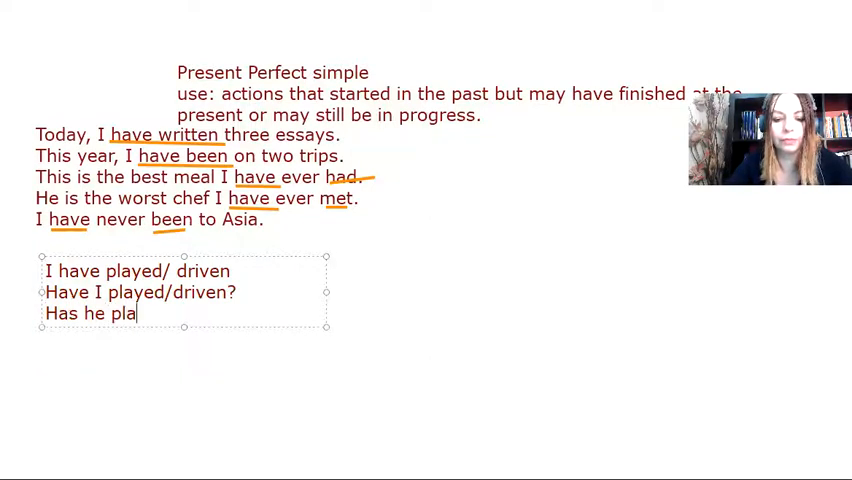
type("yed?")
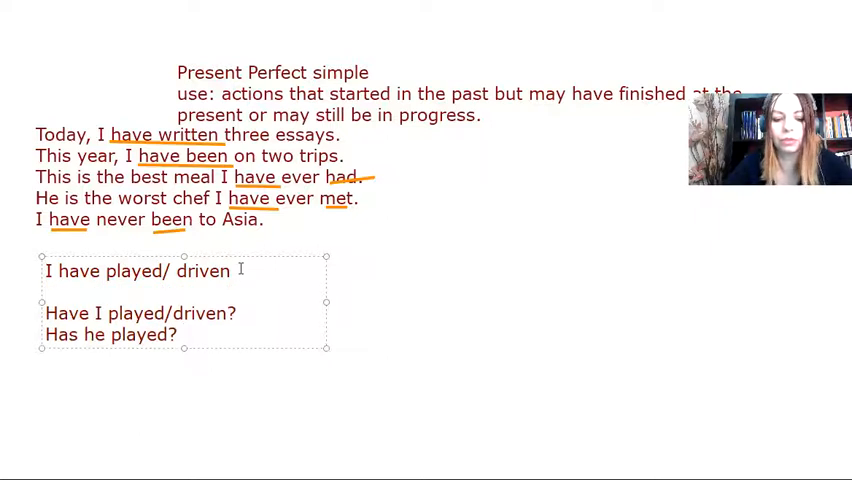
Step: Add the third-person affirmative 'He has played/driven'
type("He has pla")
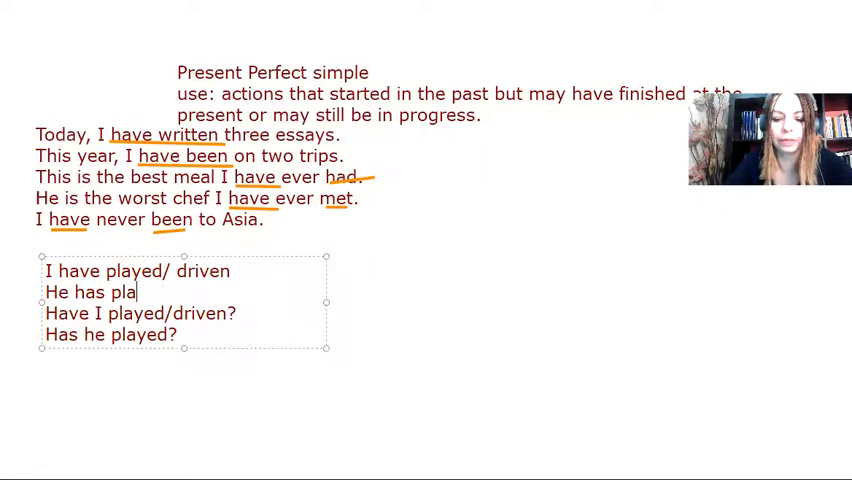
type("yed")
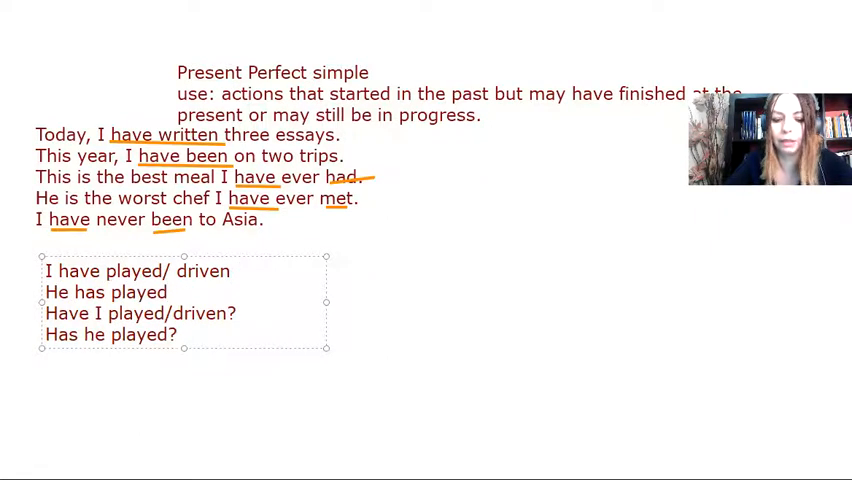
type("/drive")
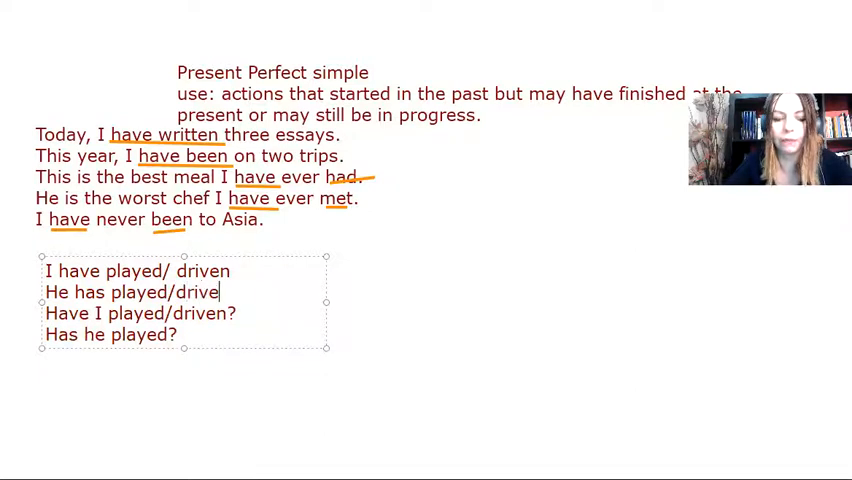
type("n")
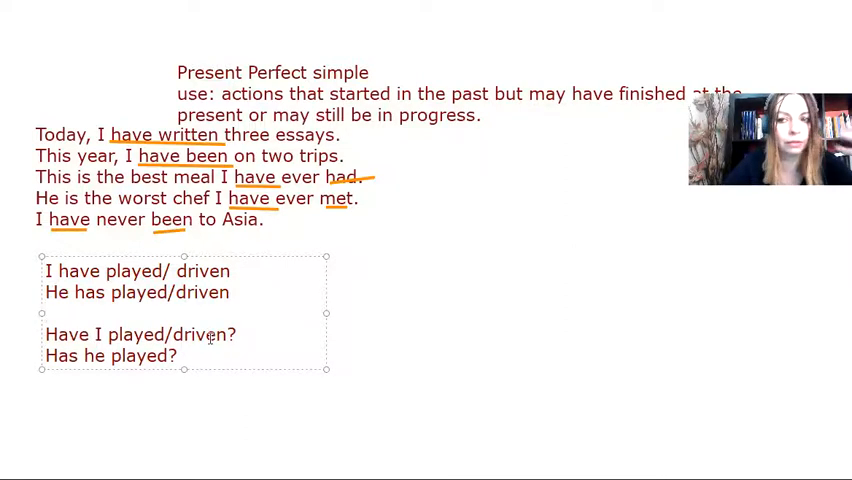
Step: Add the negative forms 'I haven't played' and 'he hasn't played' on new lines
left_click(184, 356)
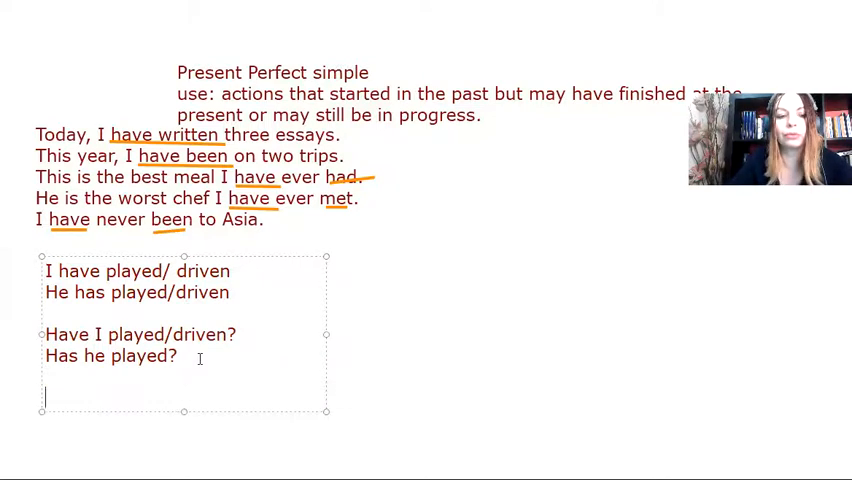
type("I hav")
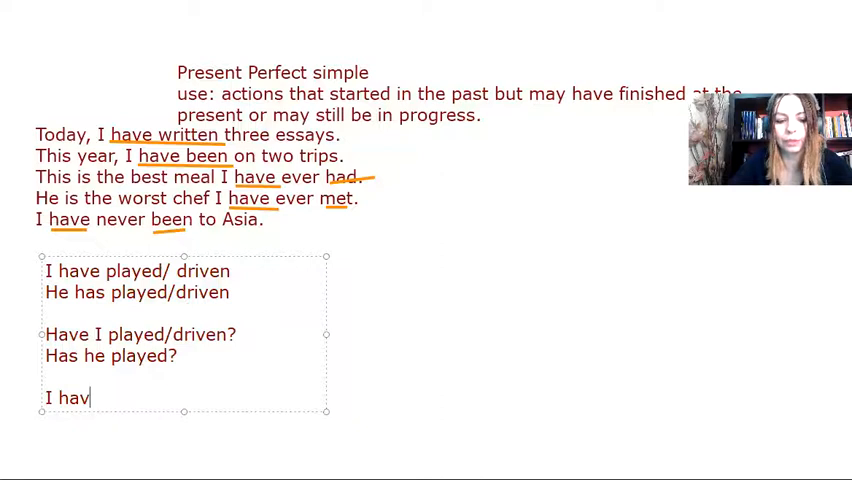
type("en't pla")
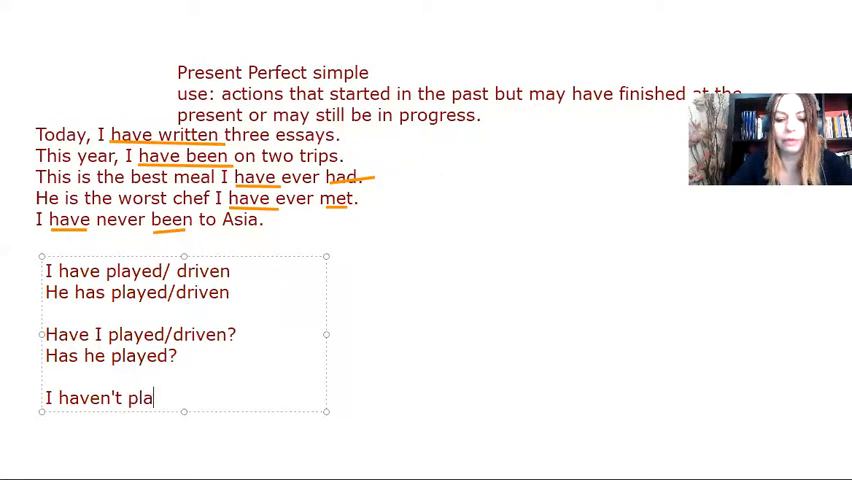
type("yed")
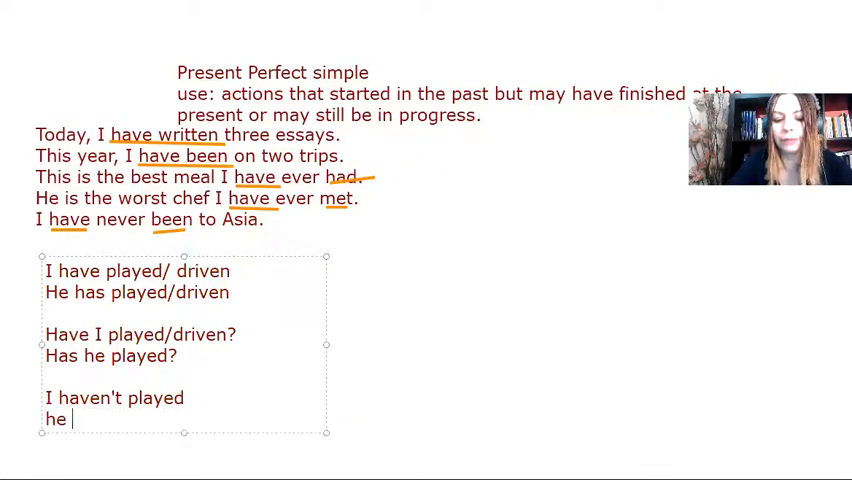
type("hasn't")
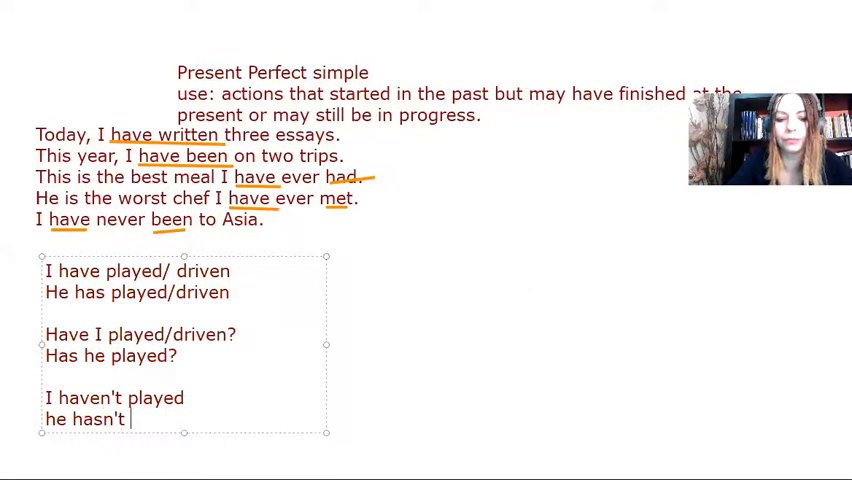
type("played")
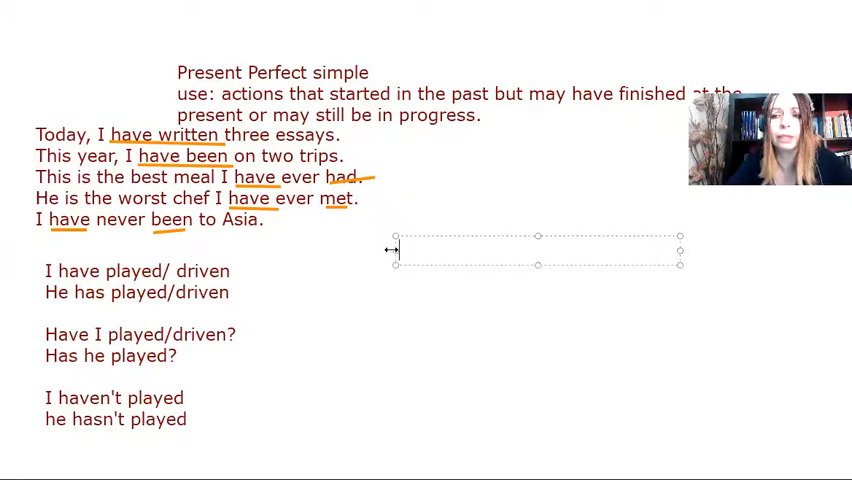
Step: Add the 'been' example 'I have been to the USA once.' and start the visited line
type("I hav")
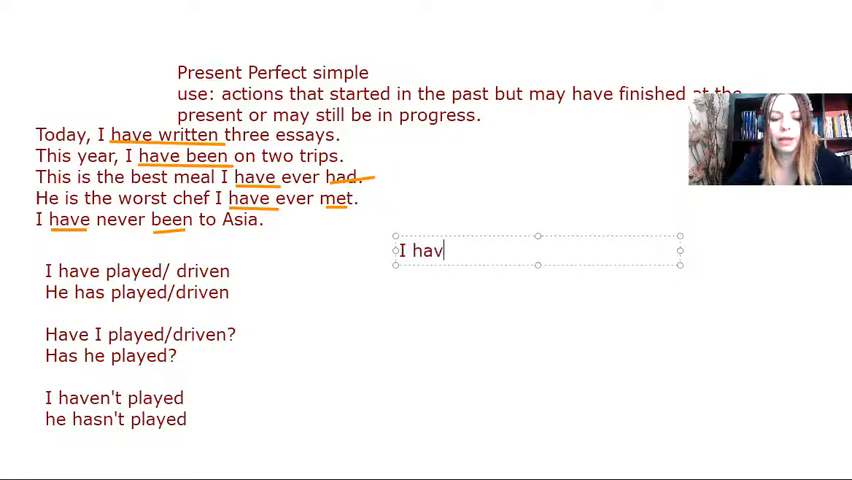
type("e been to")
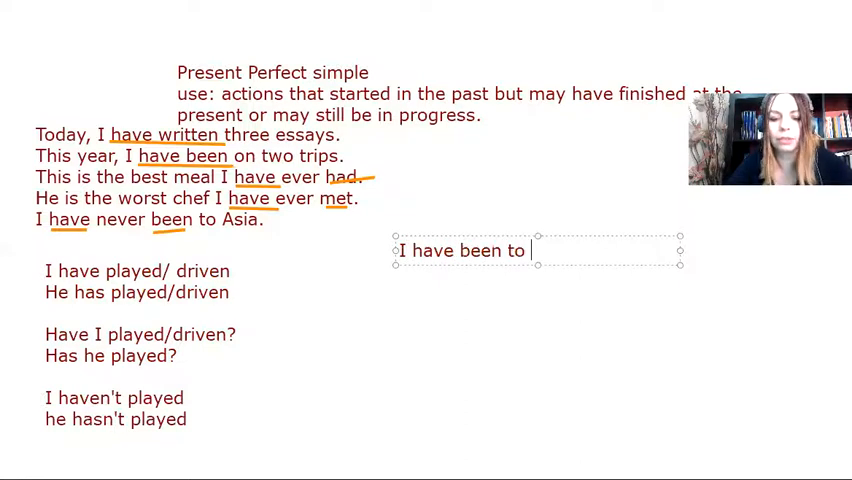
type("the USA")
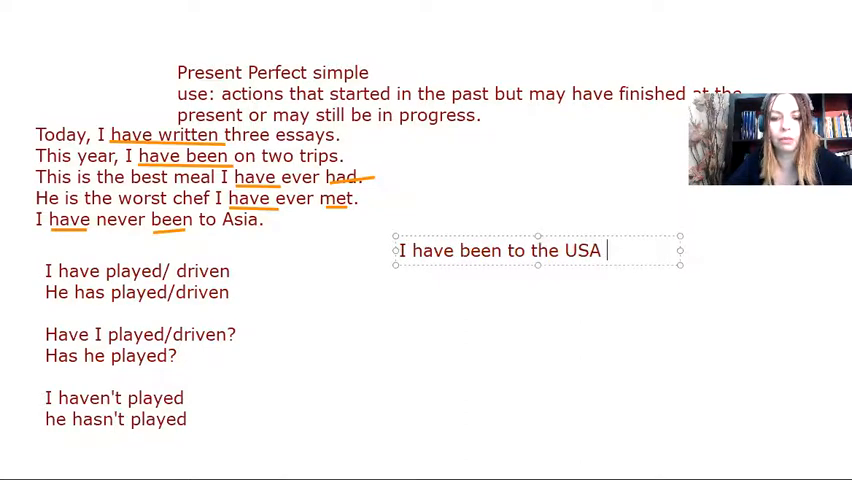
type("once.")
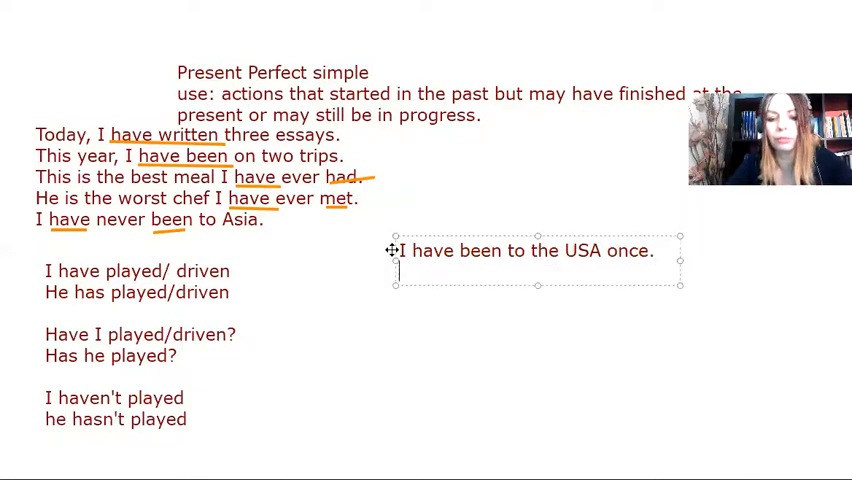
type("I have visited")
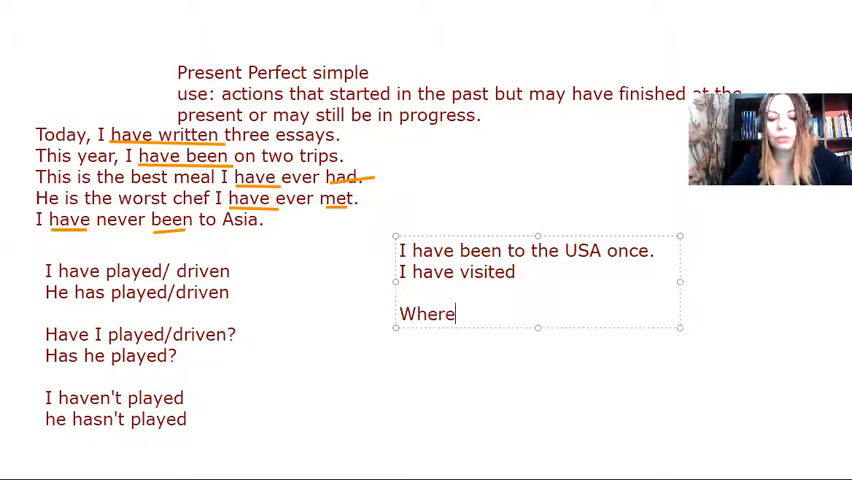
Step: Add the 'gone' example: 'Where's your mum? She has gone to the hairdresser's.' with 'there/not here'
type("'s your")
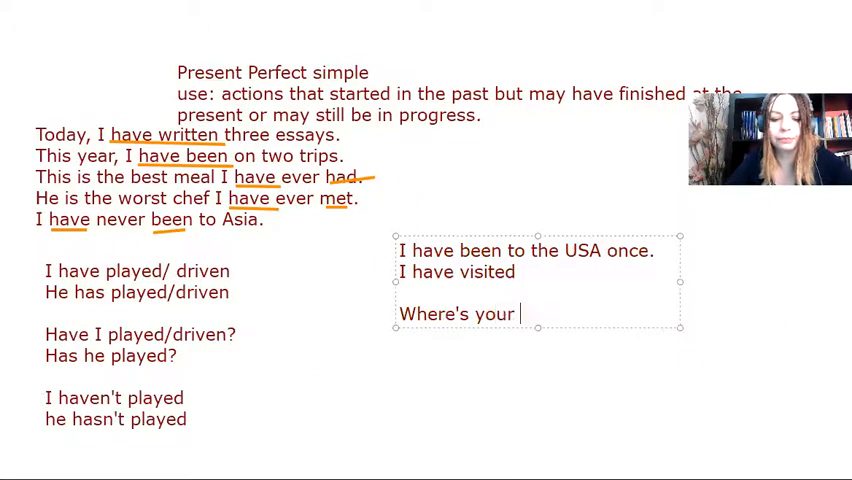
type("mum?")
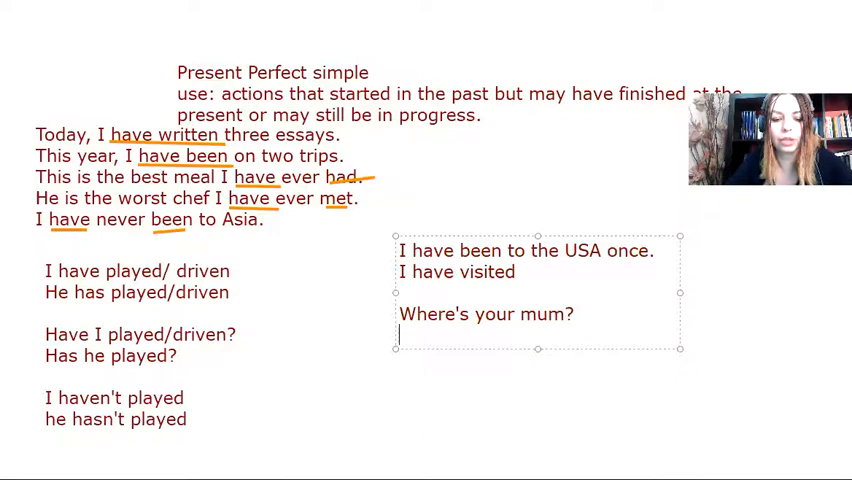
type("She has gone")
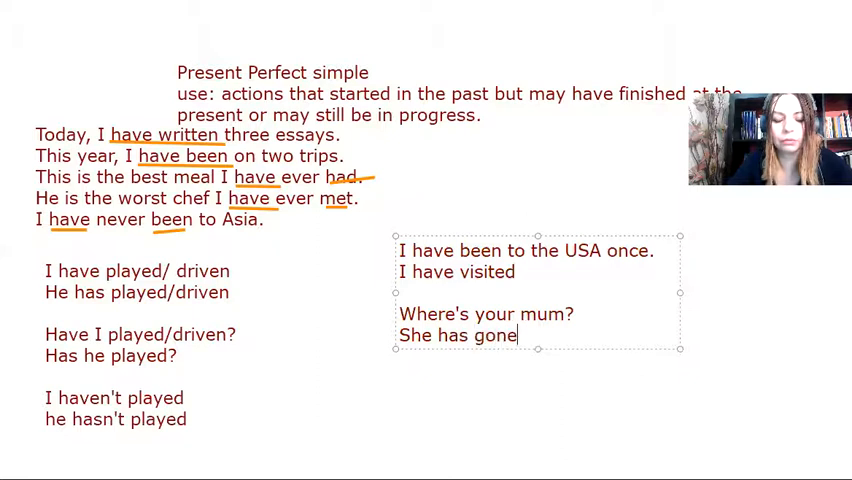
type("at the hairdresse")
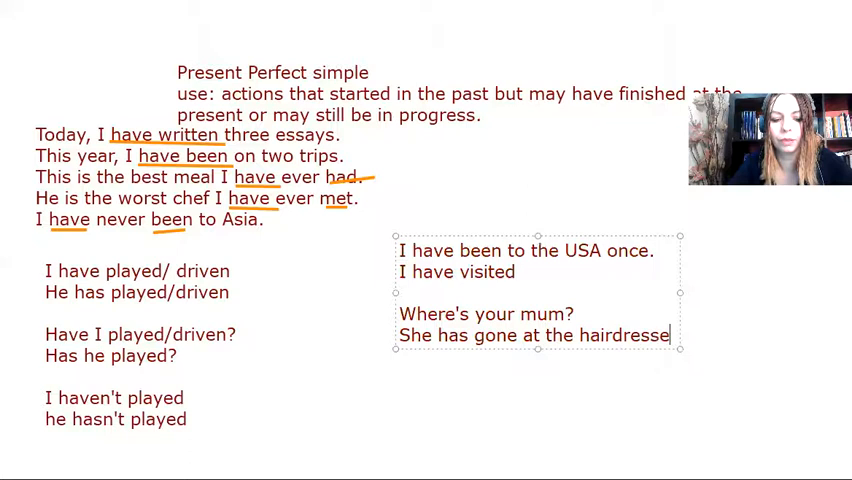
type("r's.")
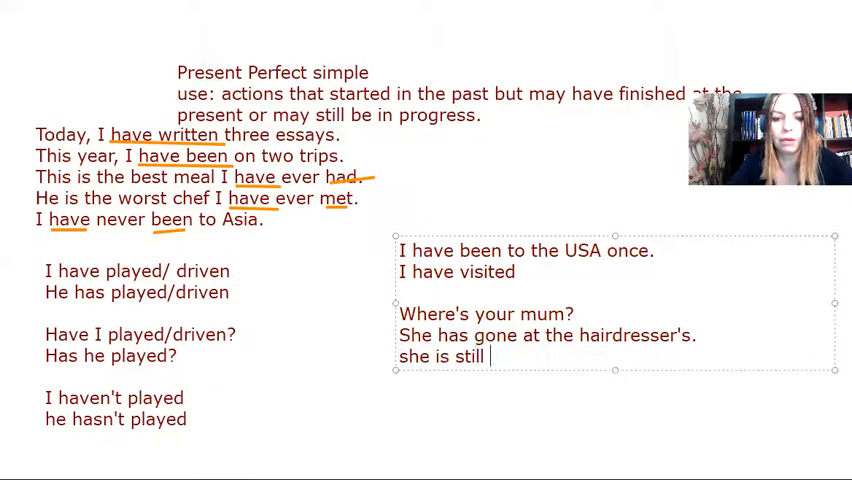
type("there/not here")
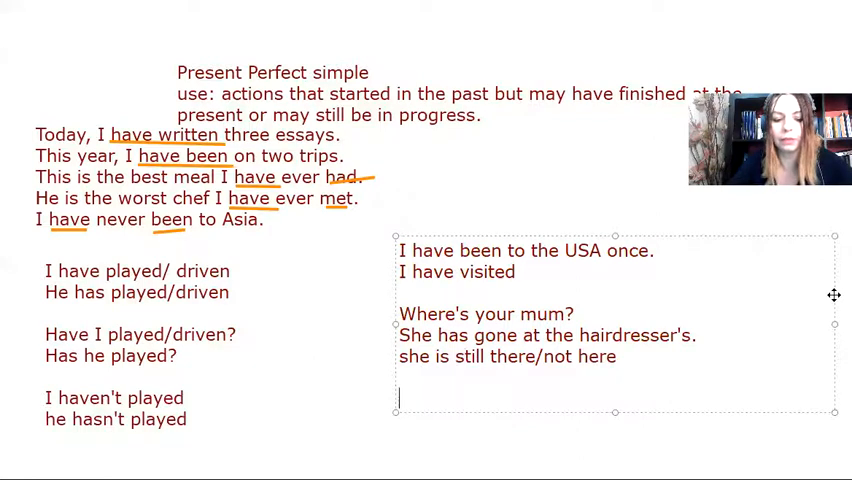
Step: Add 'My brother has been in China for a year now' and 'he lives there temporarily.'
type("My")
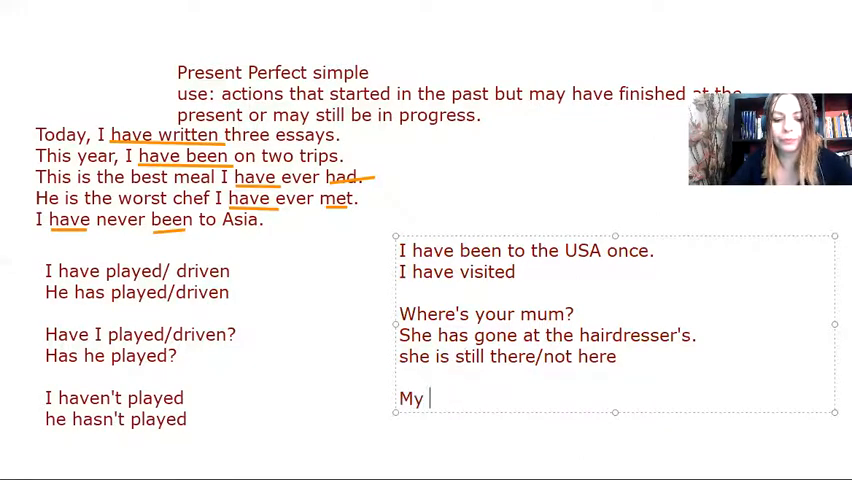
type("brother")
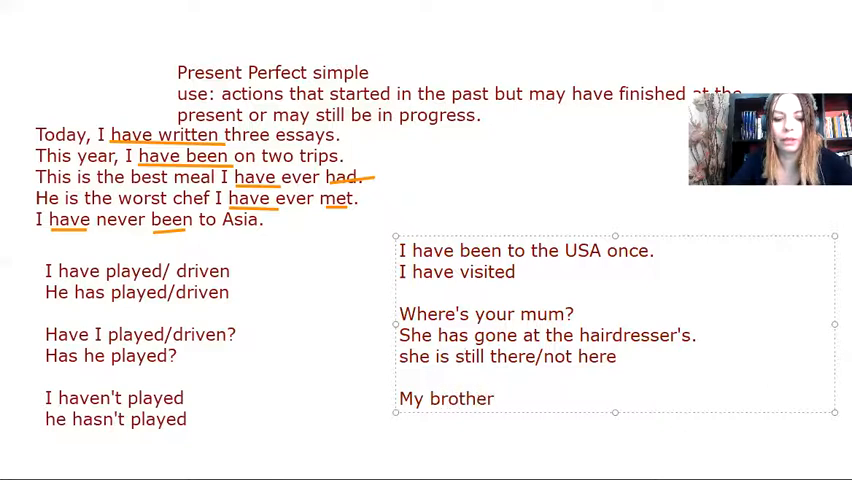
type("has been i")
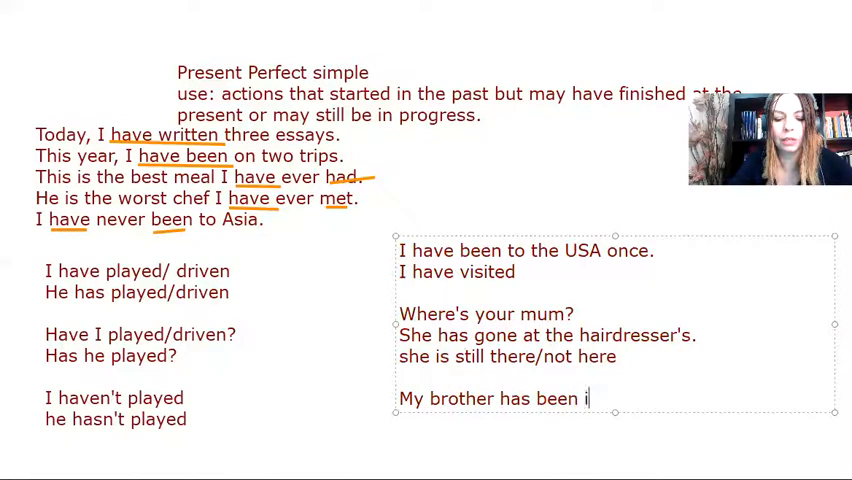
type("n China")
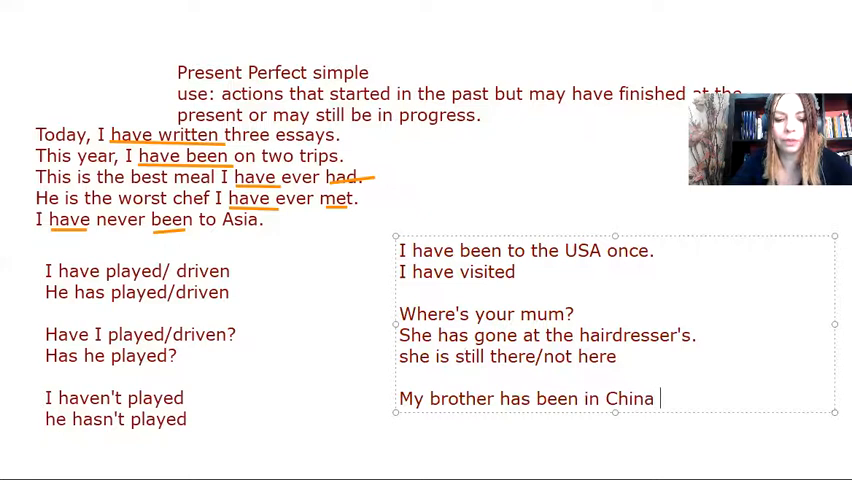
type("for a year")
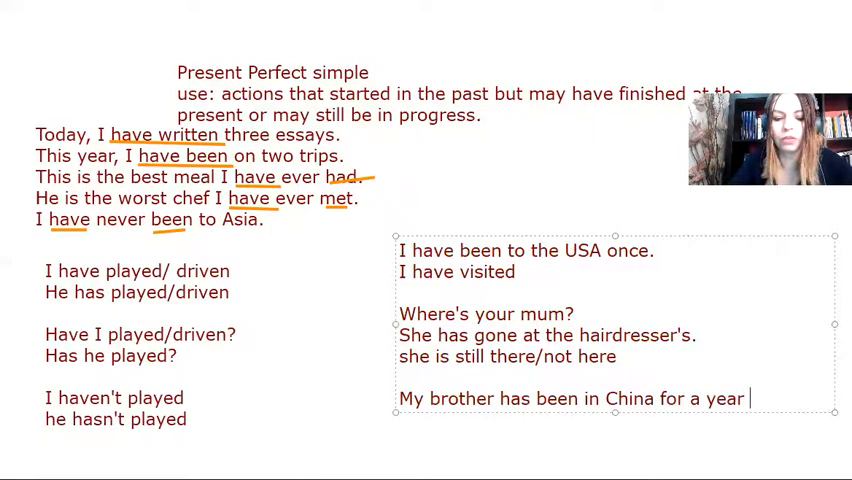
type("now.")
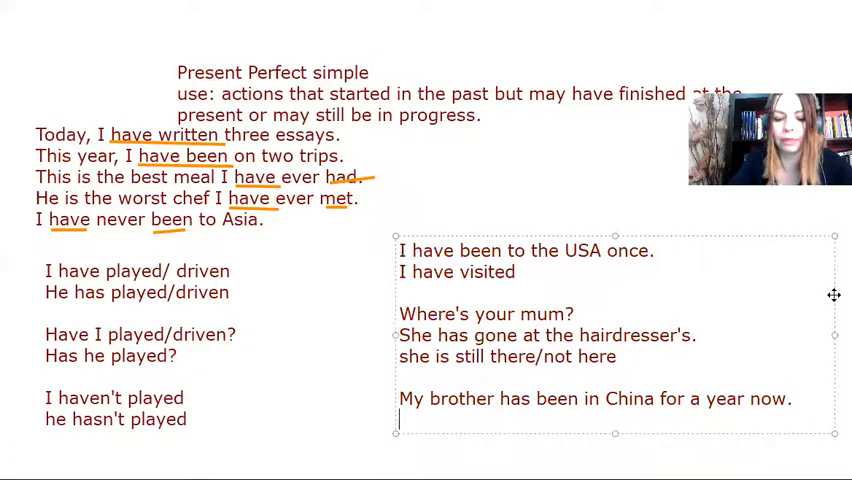
type("he live")
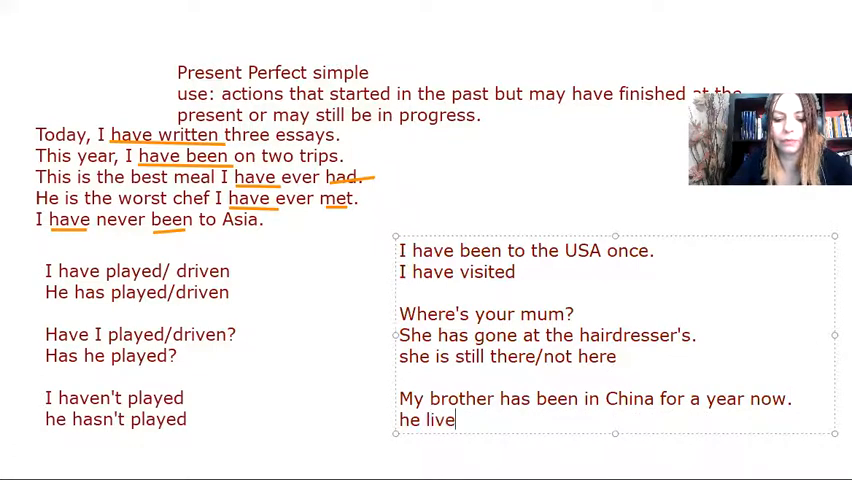
type("s there")
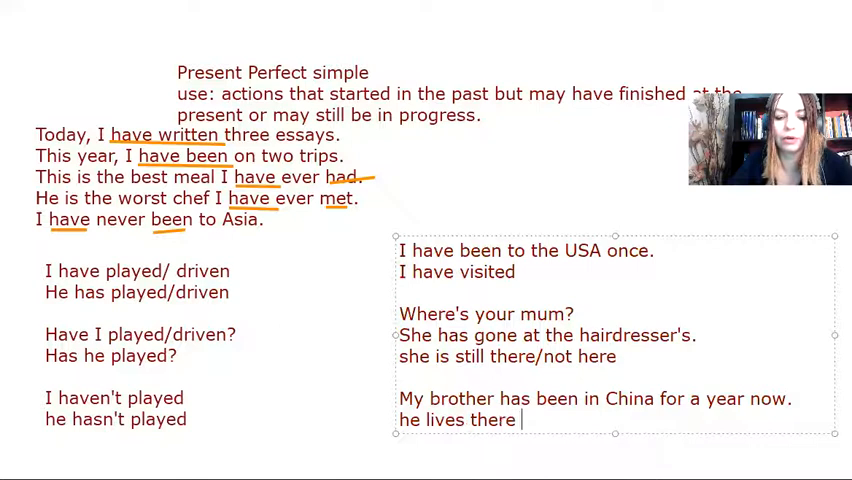
type("tempora")
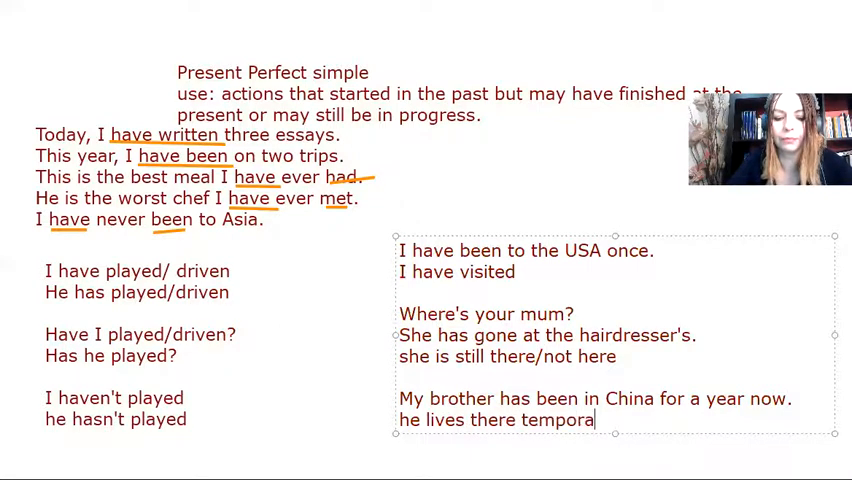
type("rily.")
type("Prese")
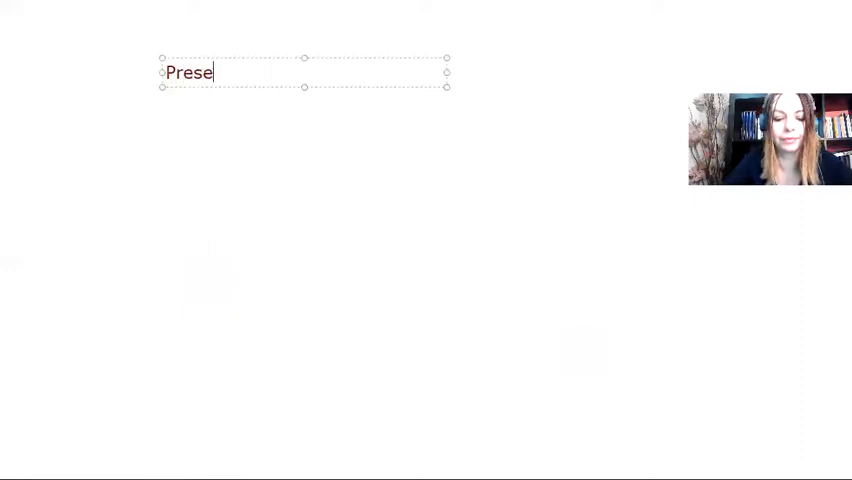
Step: Finish the new slide's heading 'Present Perfect Continues'
type("nt Perfe")
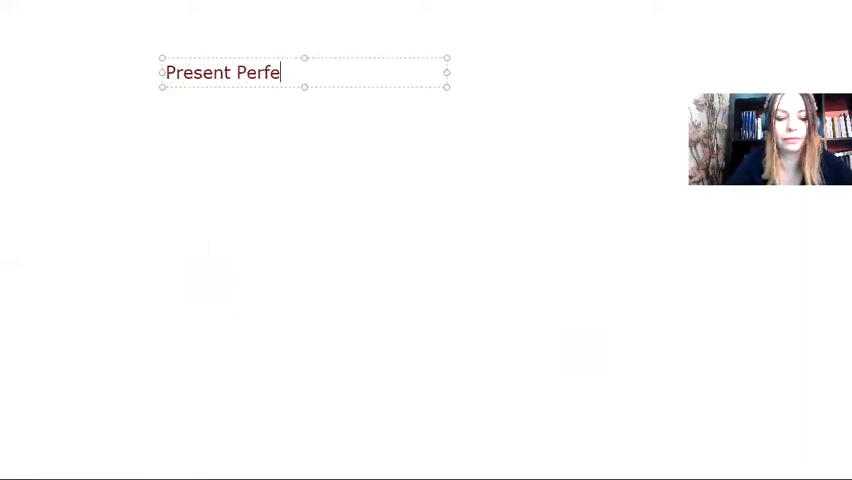
type("ct Con")
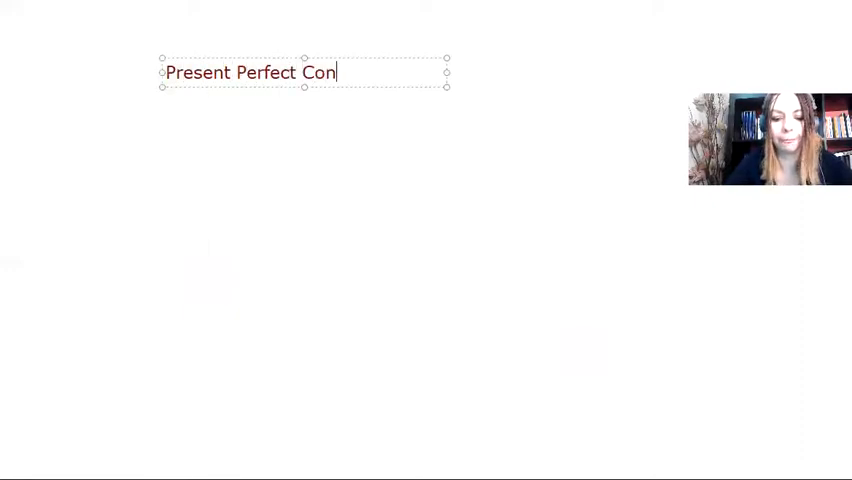
type("tinues")
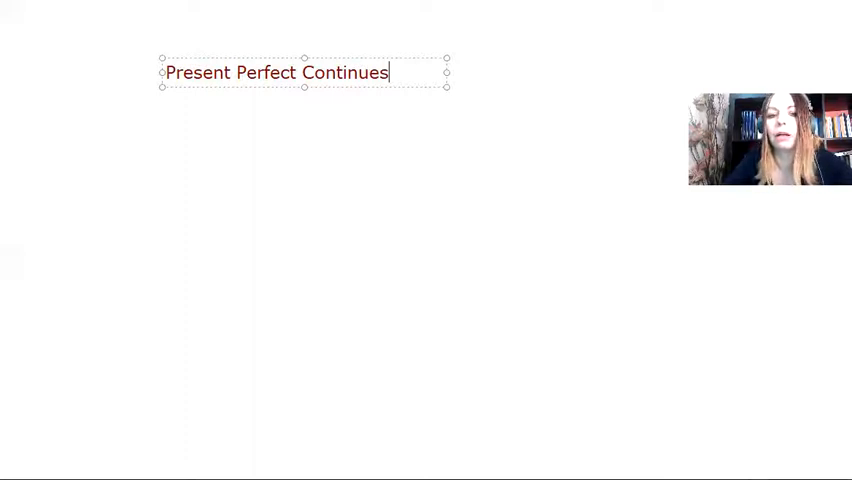
Step: Add 'I have been writing essays for three hours today', drop the stray comma and widen the box to one line
type("I have been w")
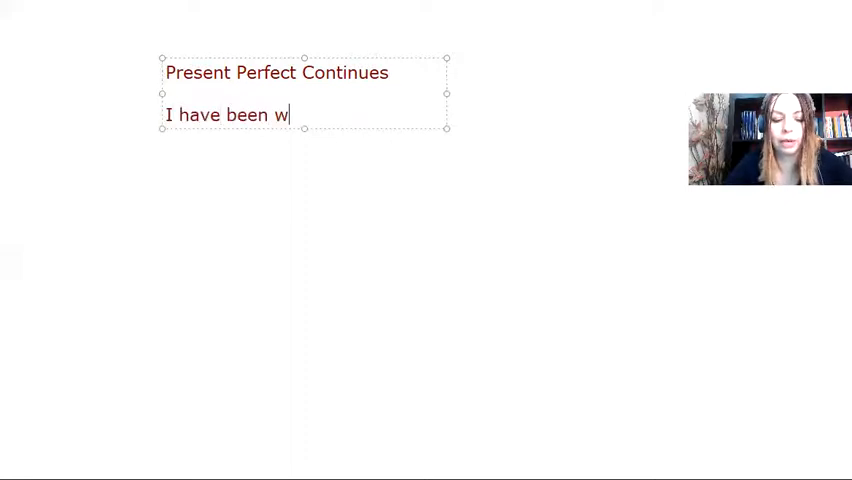
type("ritin")
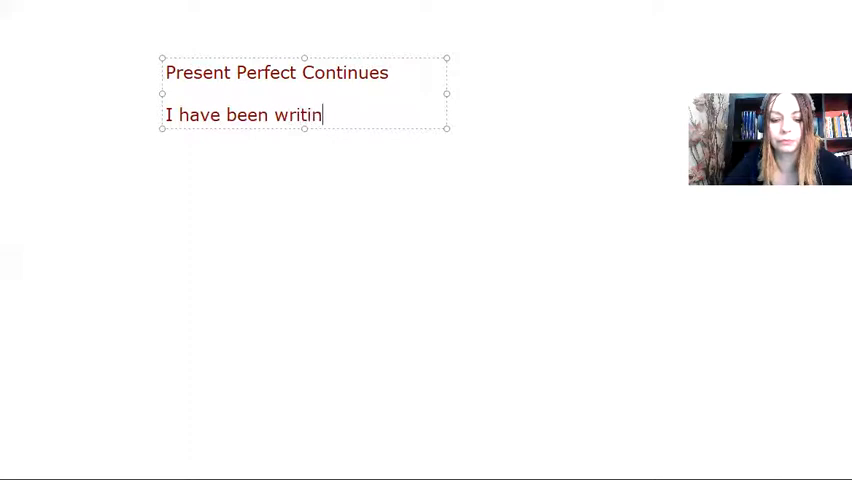
type("g essays fd")
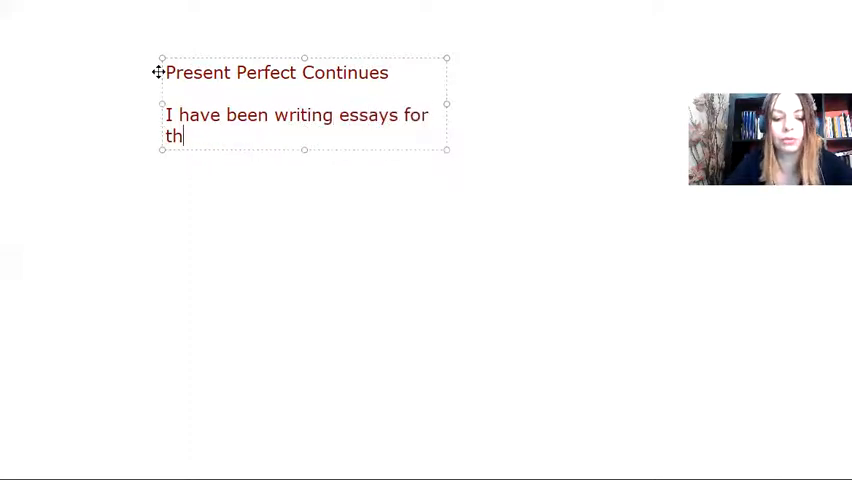
type("ree hour")
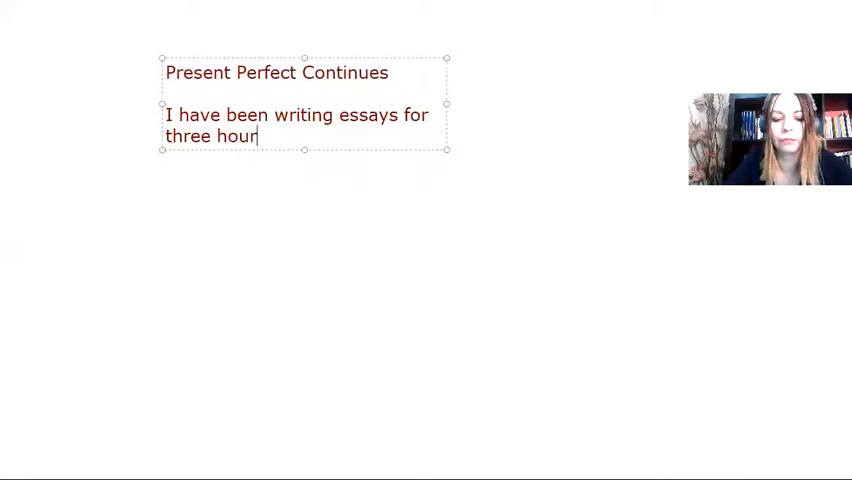
type("s today,.")
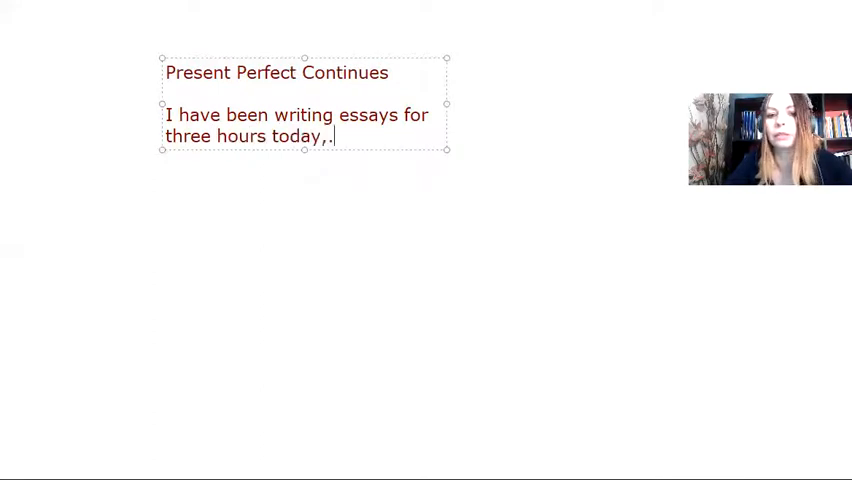
key("Backspace")
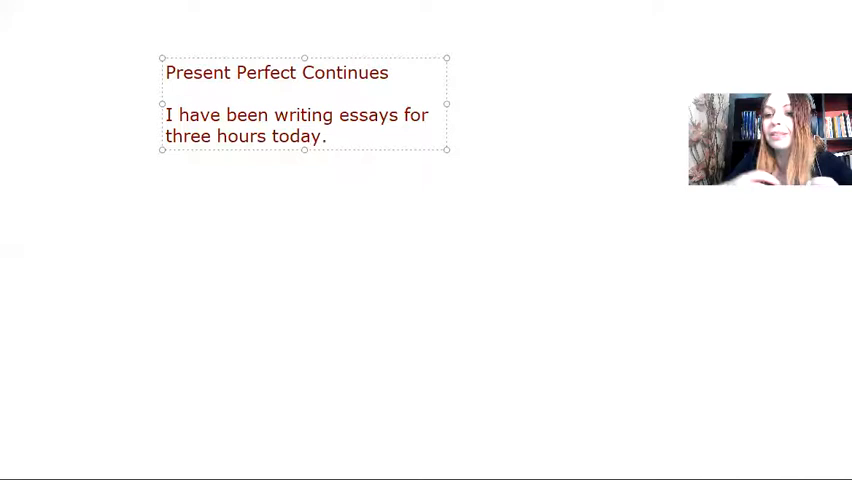
left_click_drag(448, 102, 696, 112)
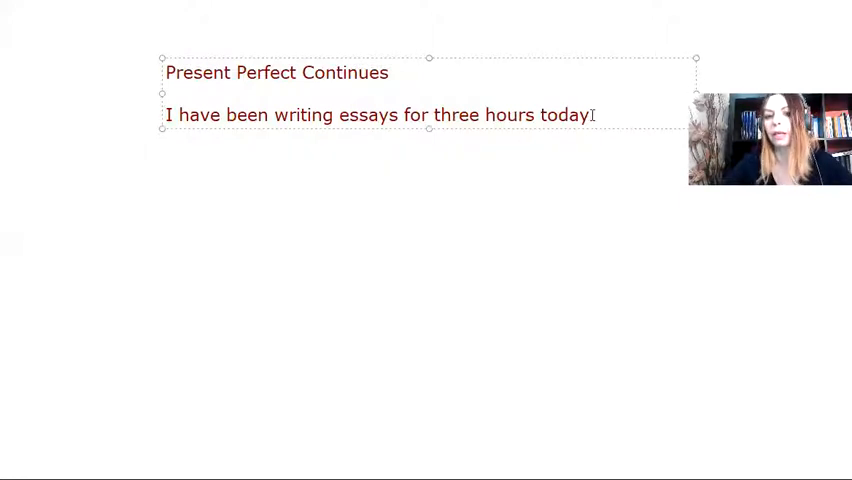
Step: Add the example 'The roads are wet. It has been raining all…'
type(".")
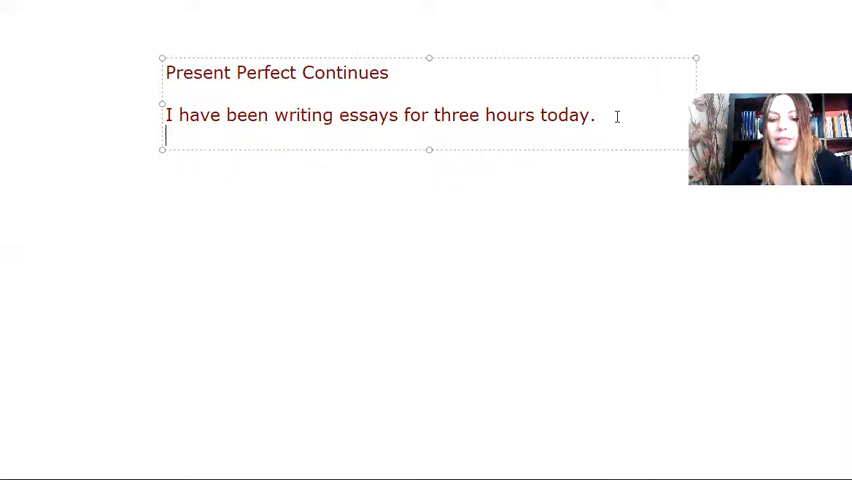
type("The roa")
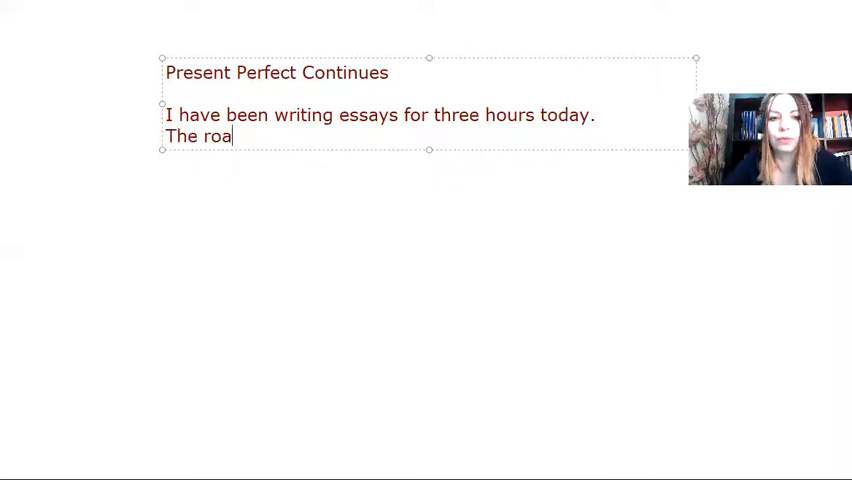
type("ds a")
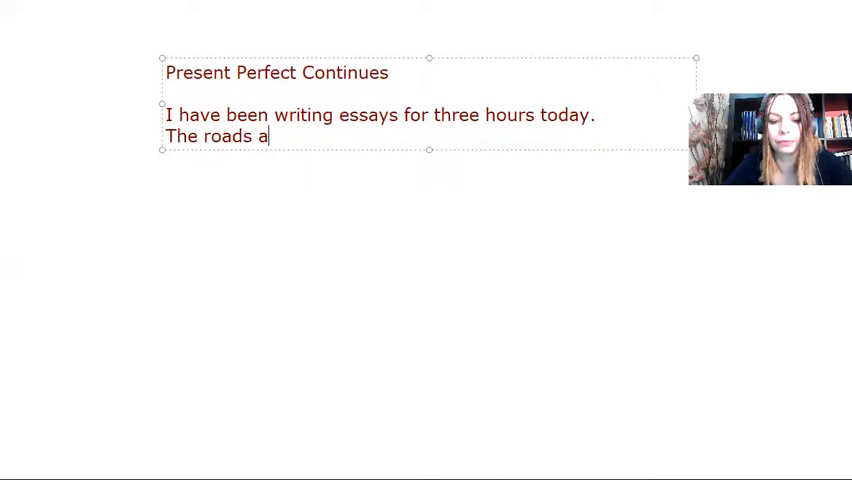
type("re wet.")
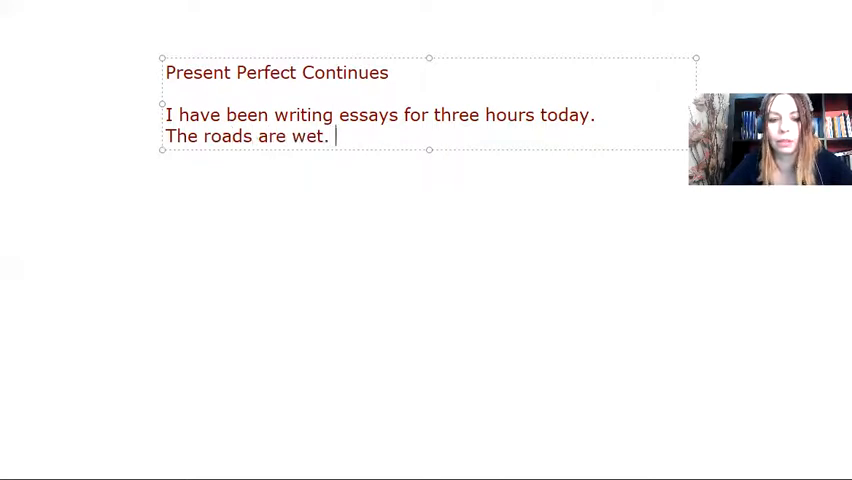
type("It has")
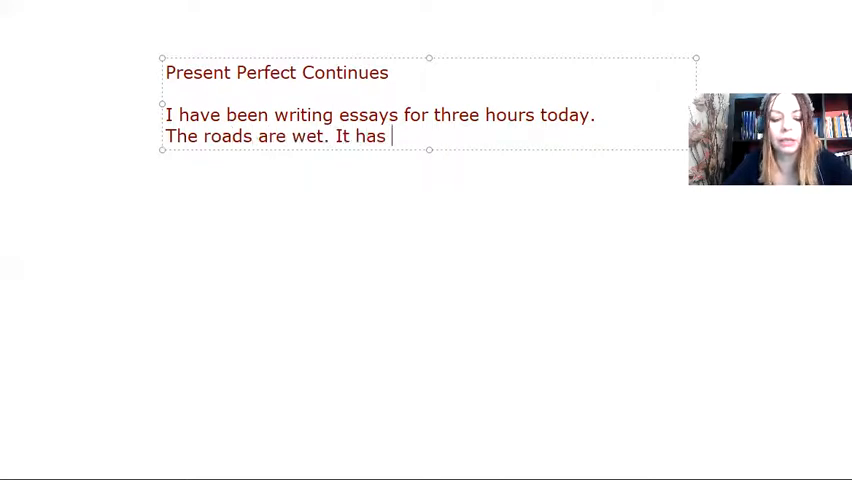
type("been rai")
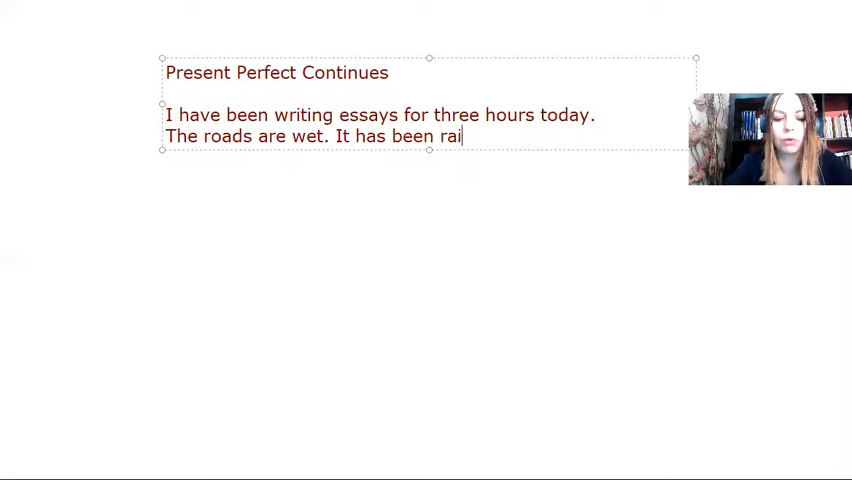
type("ning")
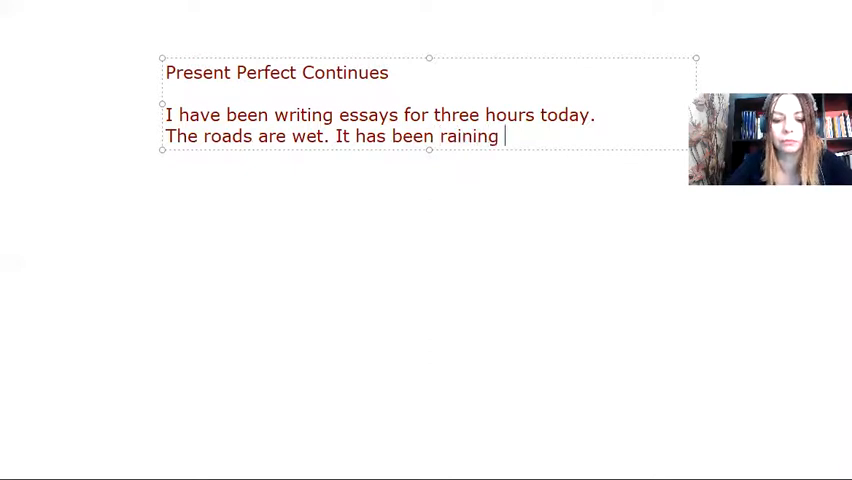
type("all morning")
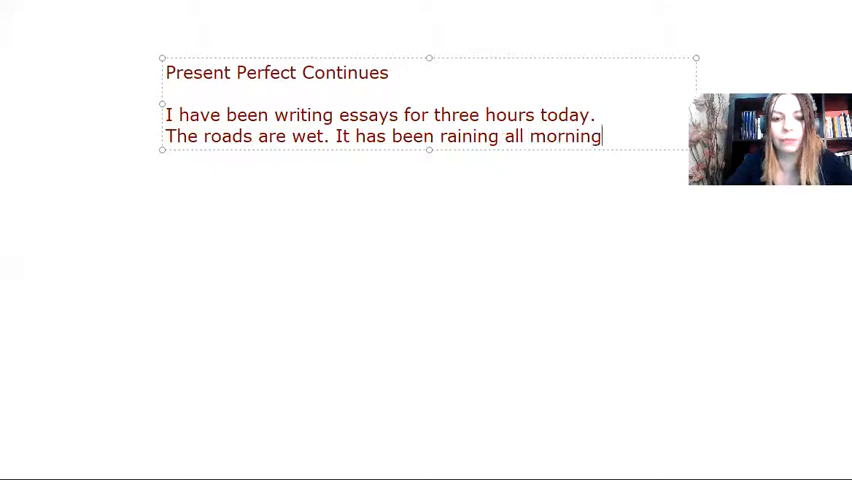
type(".")
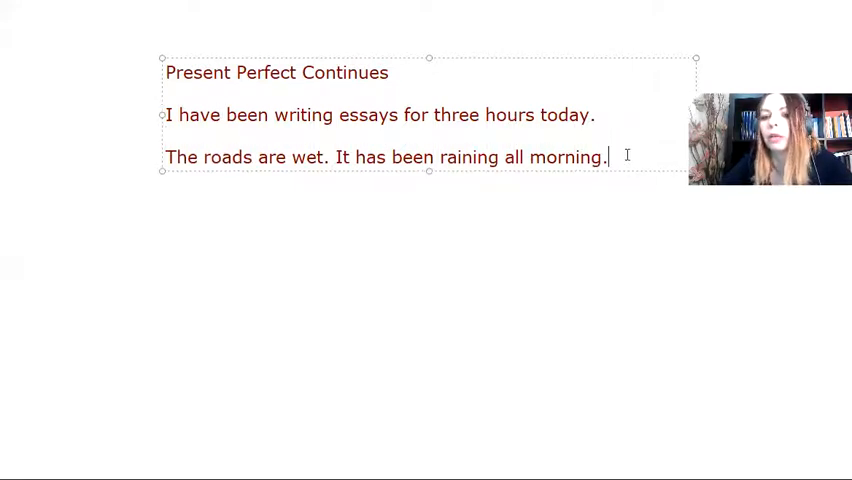
Step: Add the example 'John is red. He has been running in the marathon.'
type("John")
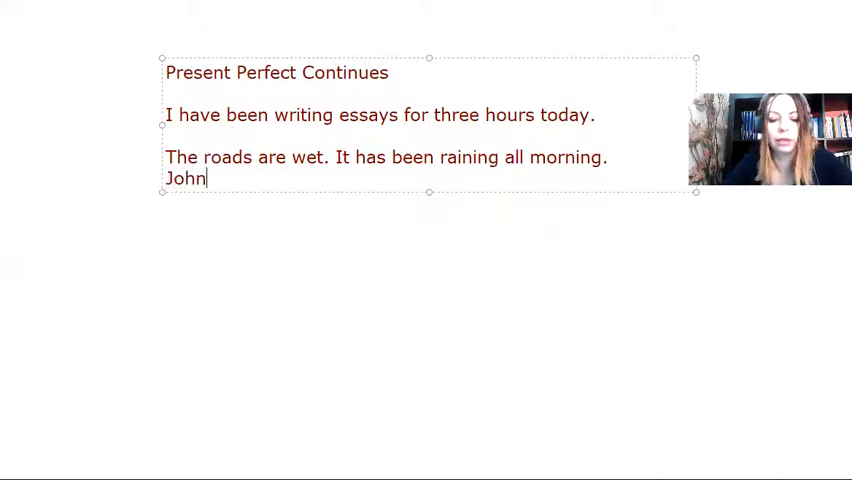
type("is red.")
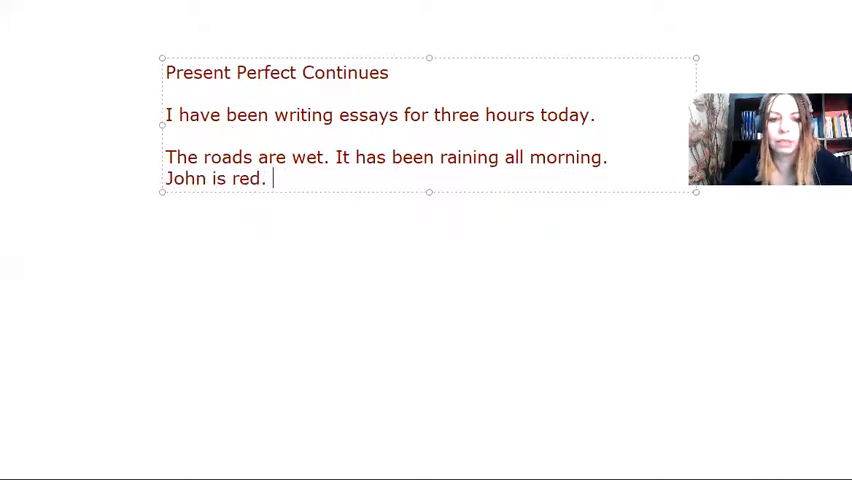
type("He has")
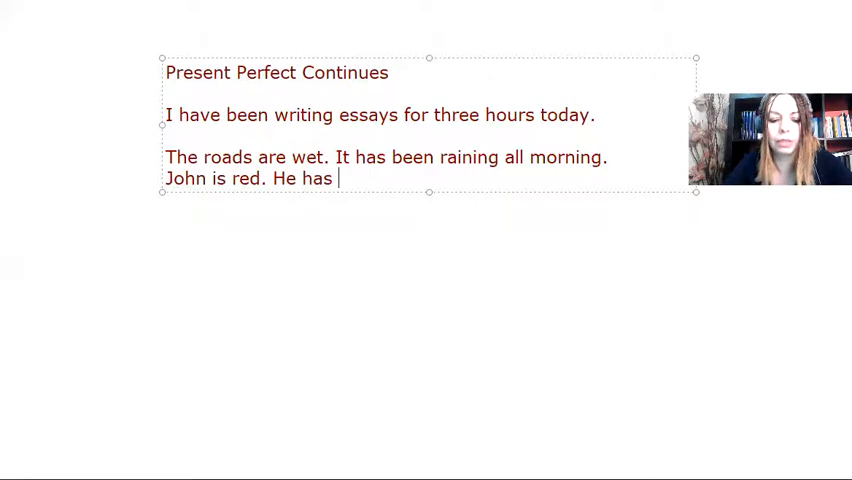
type("been ru")
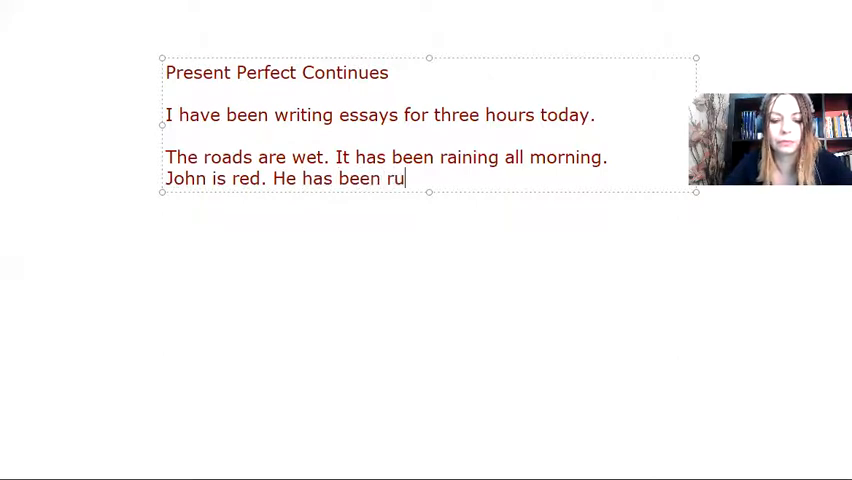
type("nning in th")
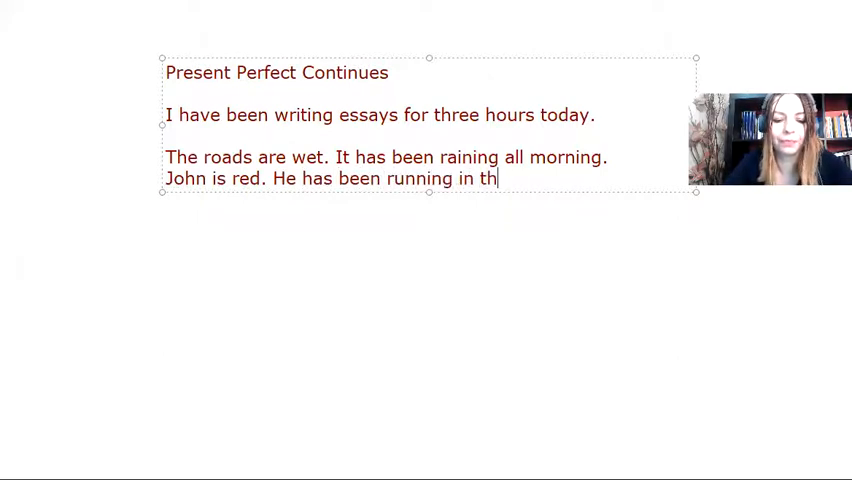
type("e maratho")
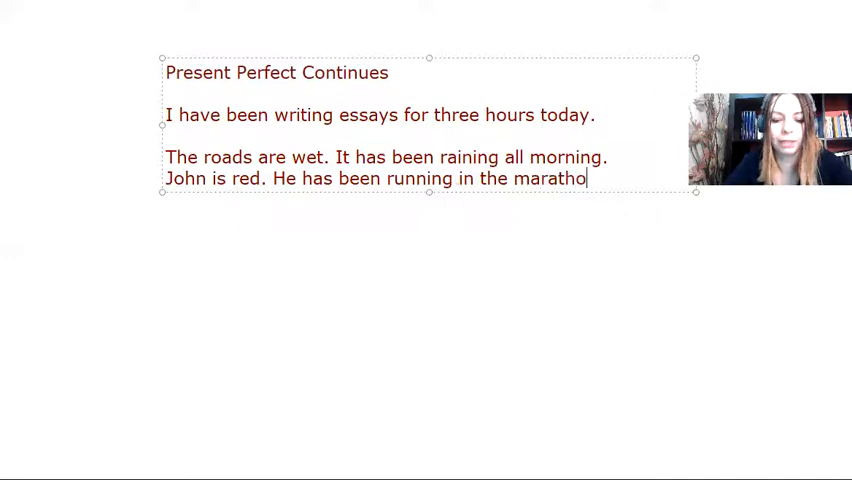
type("n.")
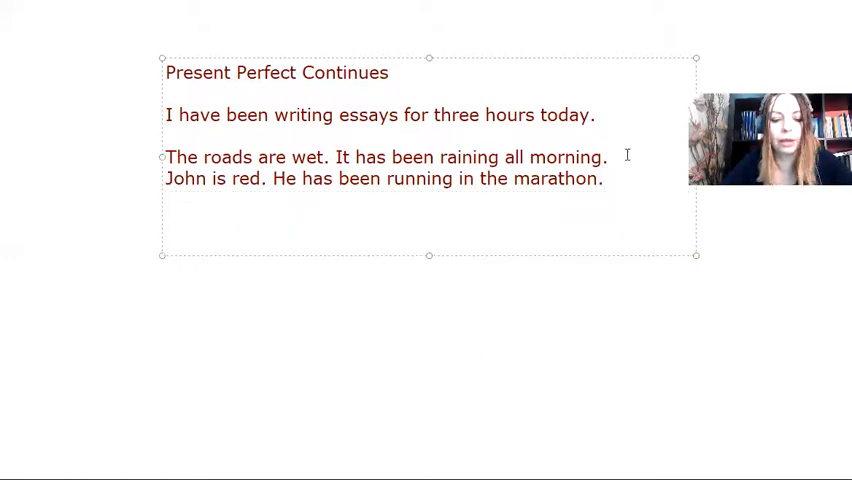
Step: Add the affirmatives 'I have been studying' and 'he has been studying'
type("I")
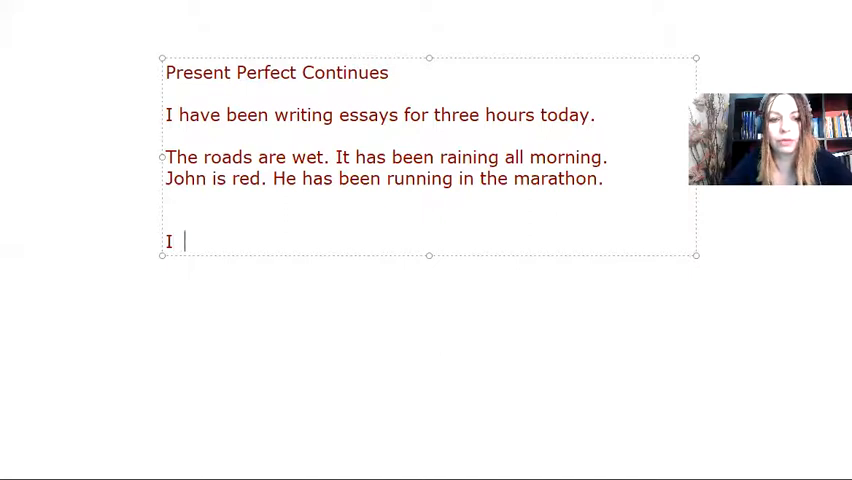
type("have")
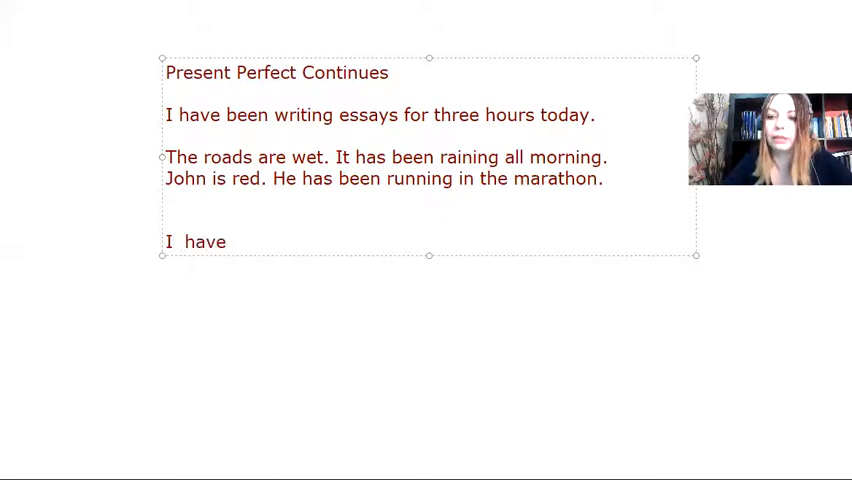
type("ben")
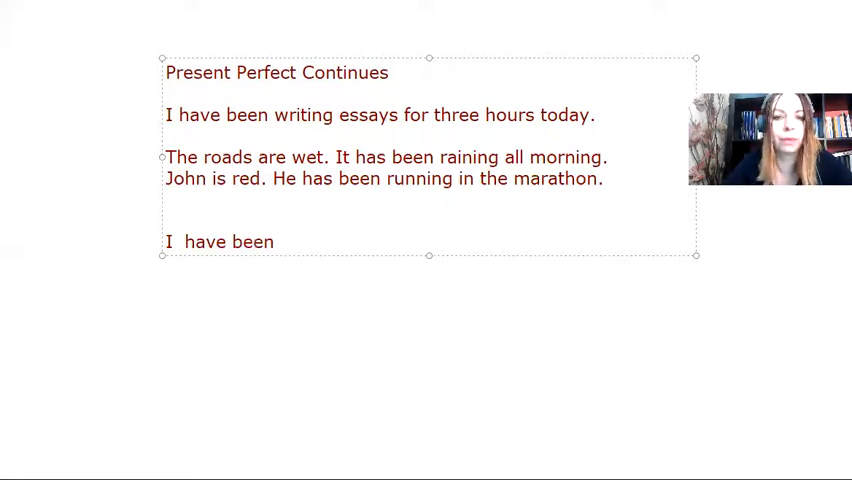
type("stu")
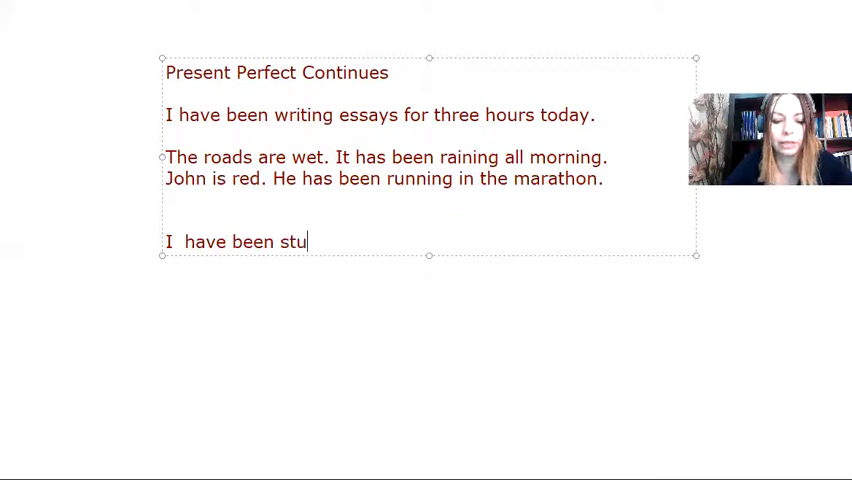
type("dying")
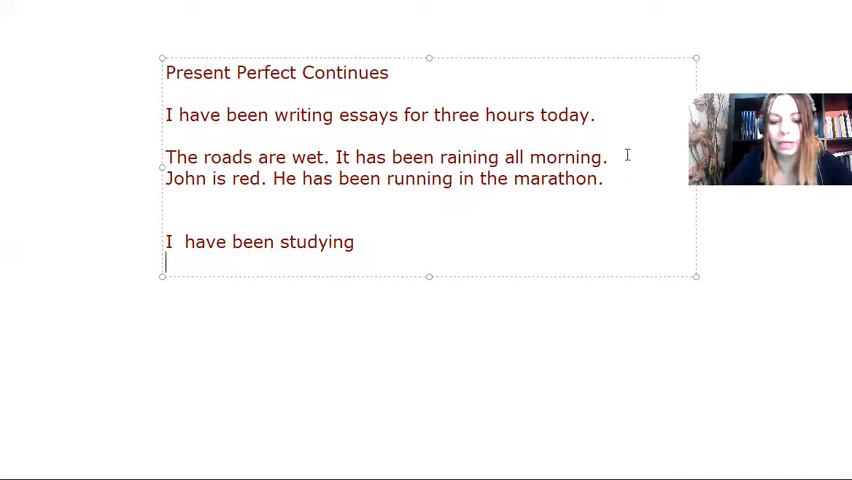
type("he has")
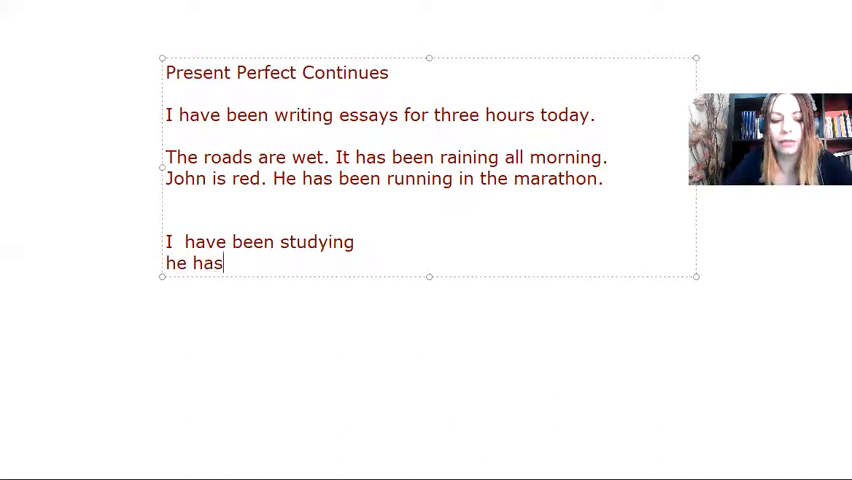
type("been study")
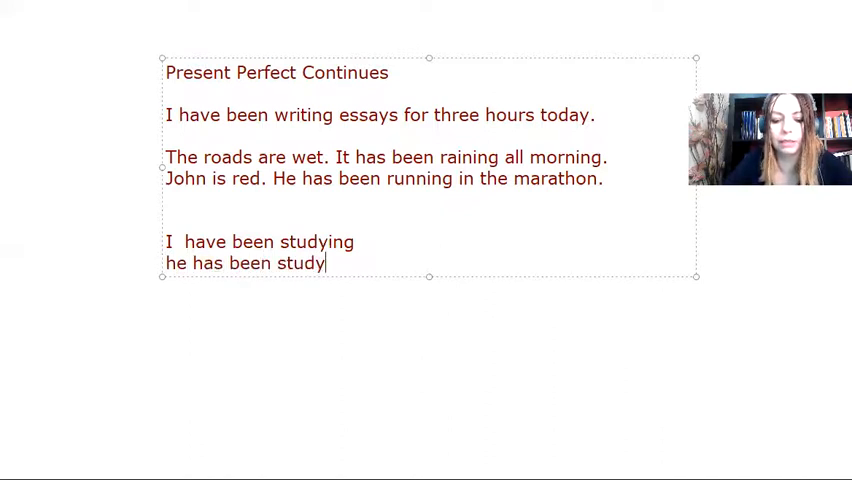
type("ing")
type("Have")
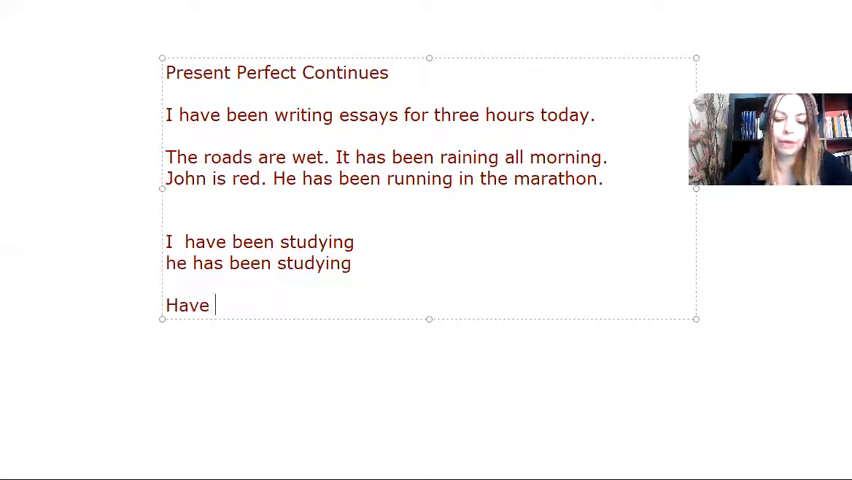
Step: Add the questions 'Have I been studying?' and 'Has he been studying?'
type("I been s")
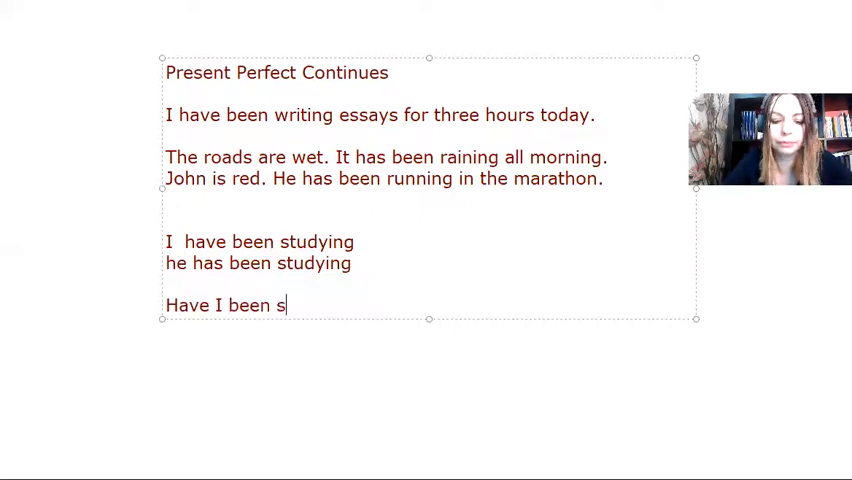
type("tudying")
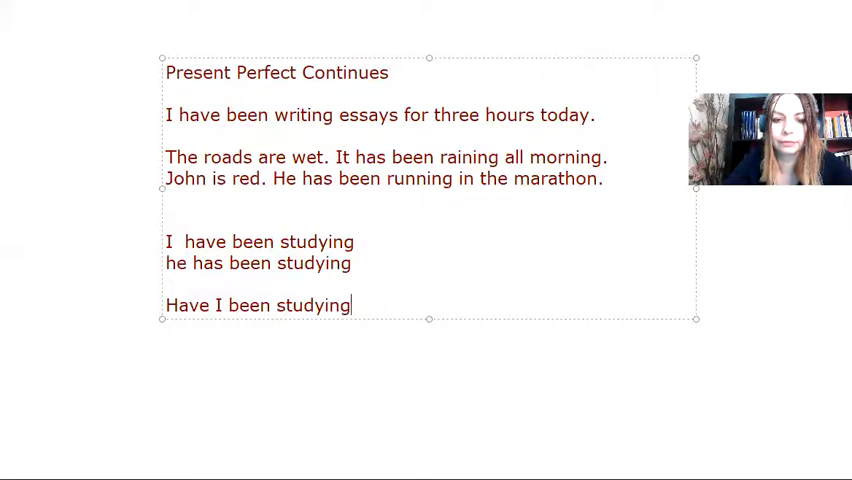
type("?")
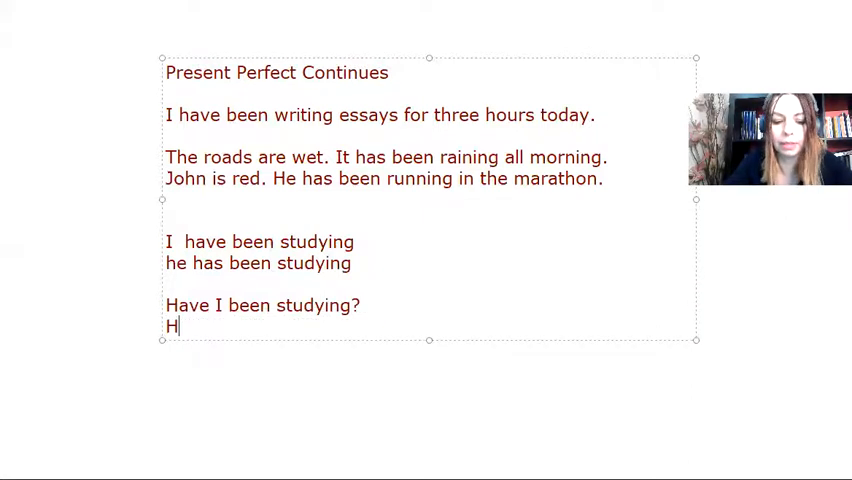
type("as he")
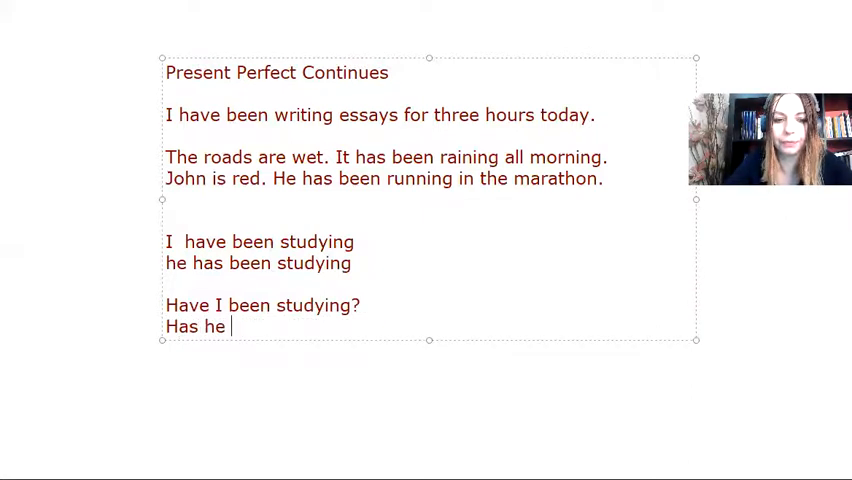
type("been stu")
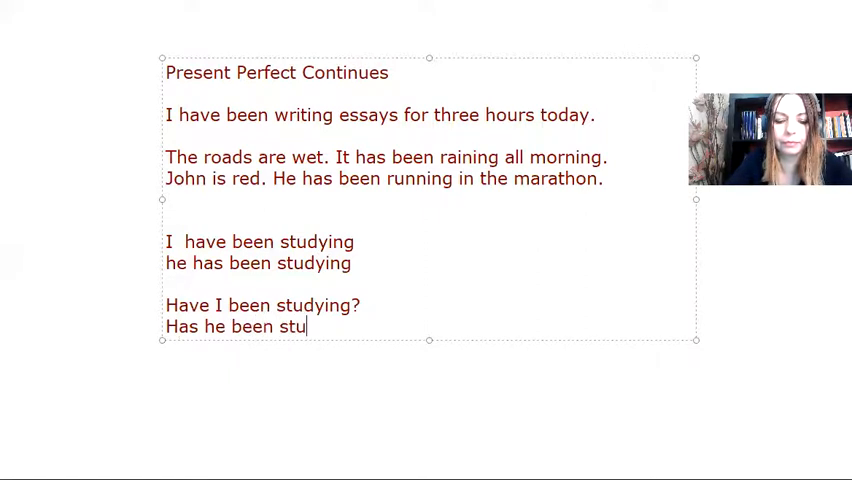
type("dying?")
type("He hasn't been studying.")
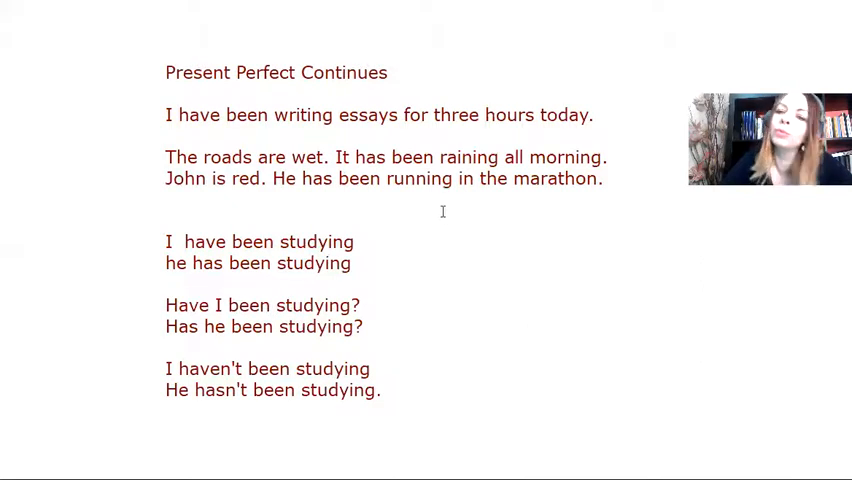
Step: Start the side note with 'W' in the new text box beside the examples
type("W")
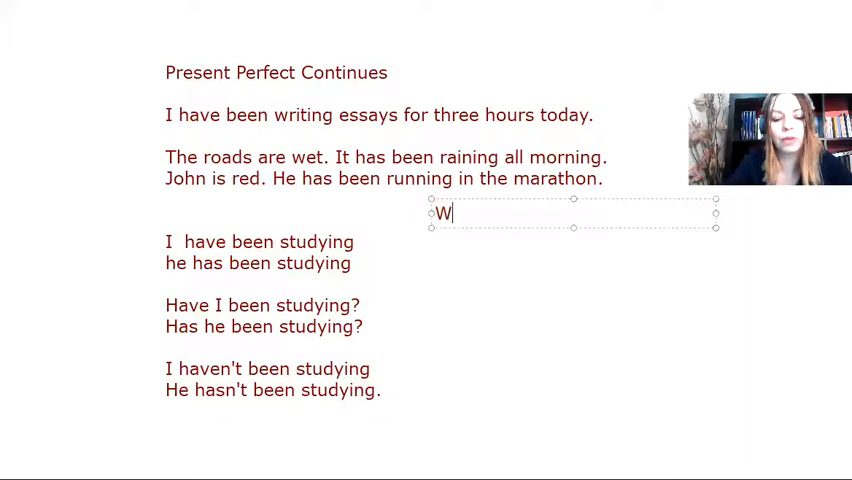
Step: Complete the accusation example 'Who has been using my shampoo?'
type("ho ha")
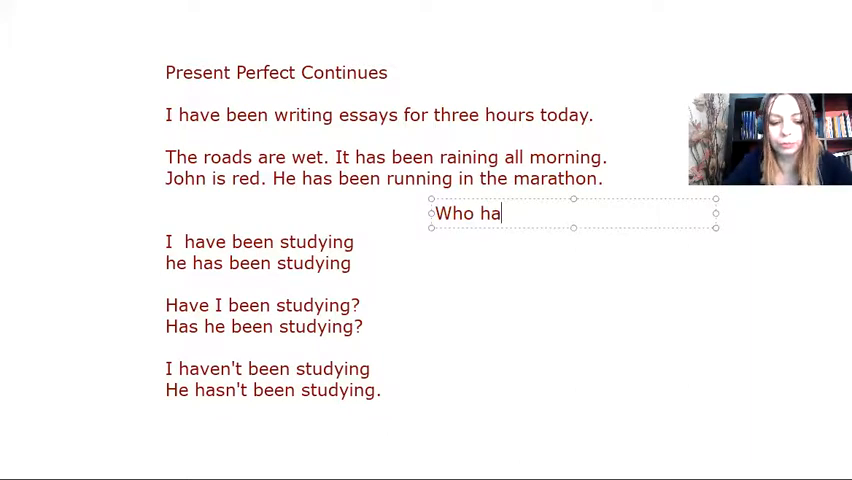
type("s been u")
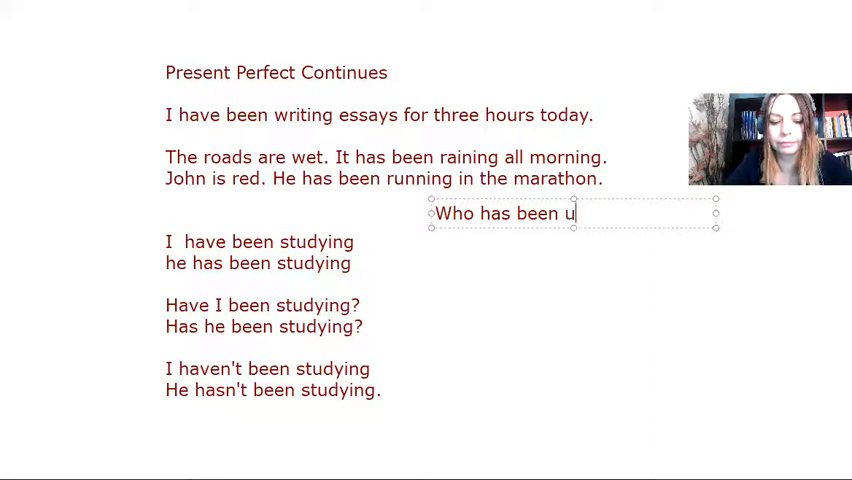
type("sing my sha")
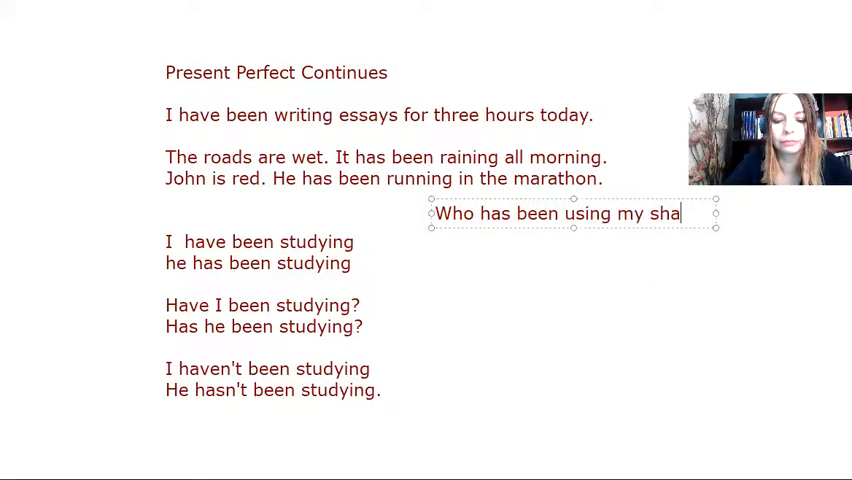
type("mpoo?")
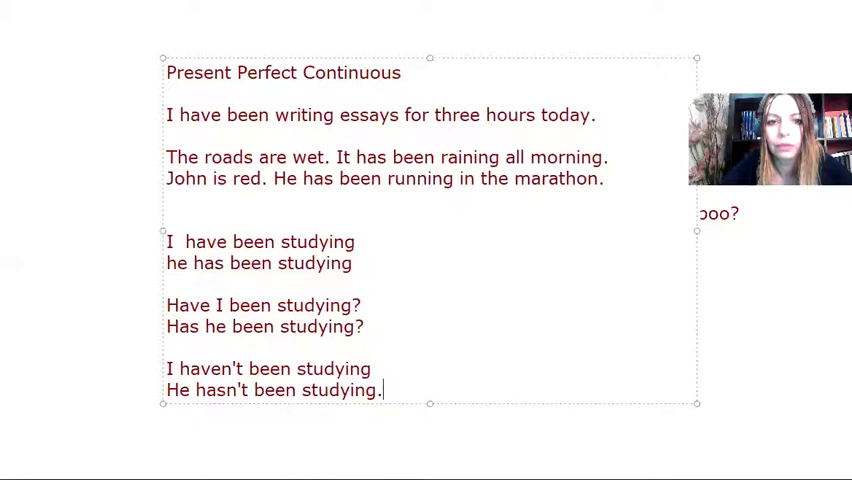
mouse_move(464, 280)
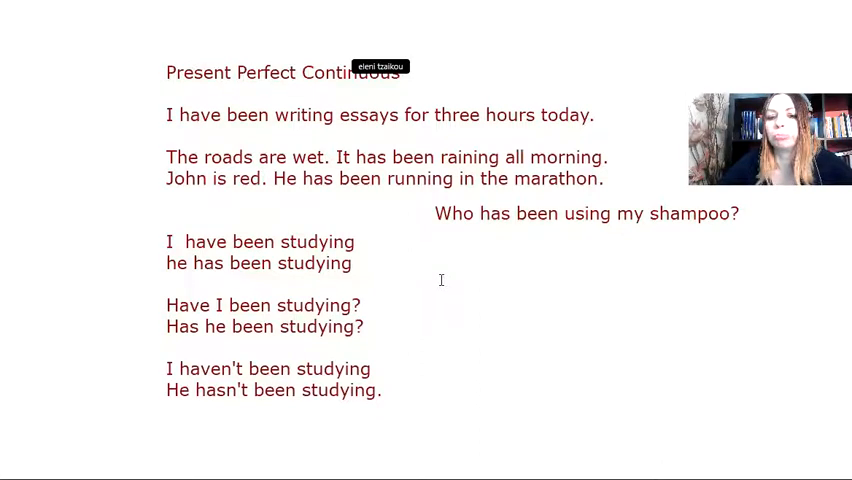
Step: Add the stative-verb note 'He has known her for a long time.' below the shampoo question
left_click(440, 280)
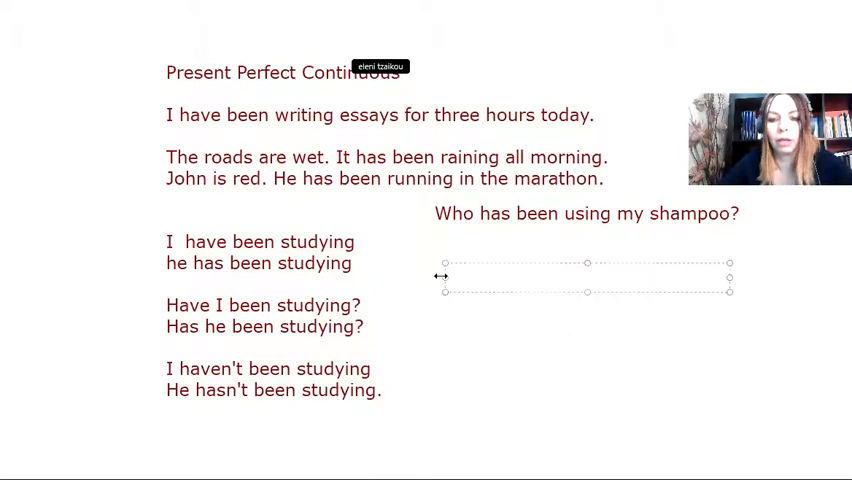
type("He")
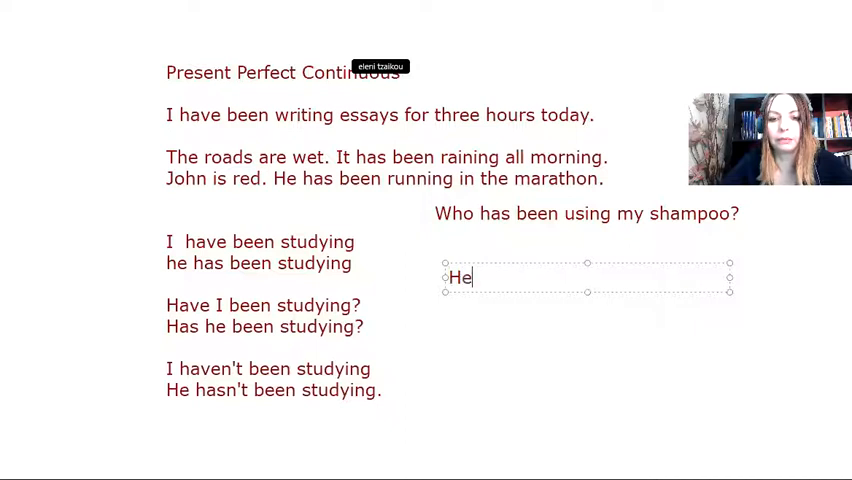
type("has kn")
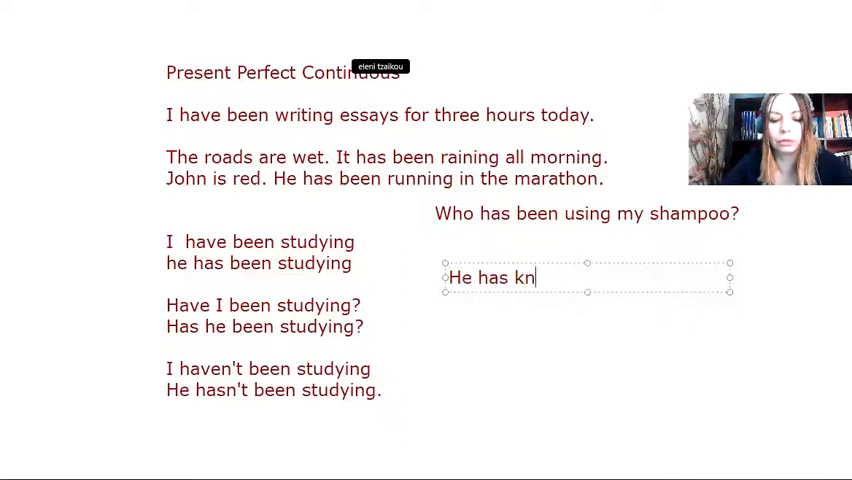
type("own her")
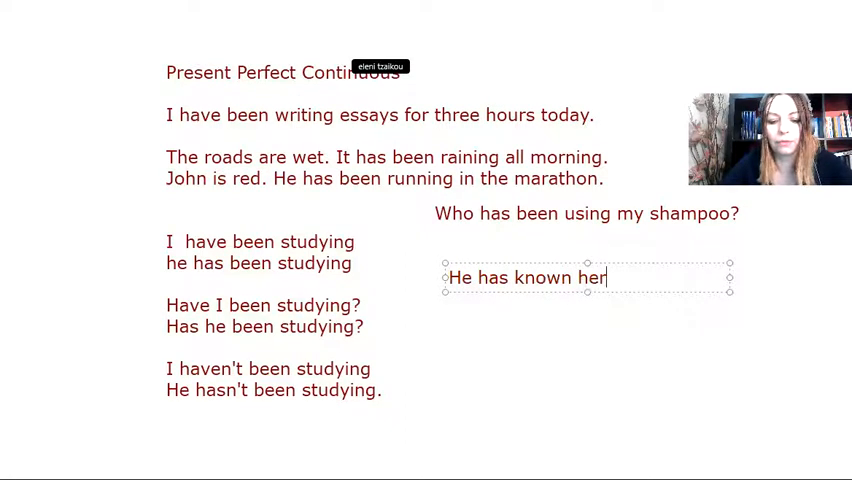
type("for a long time.")
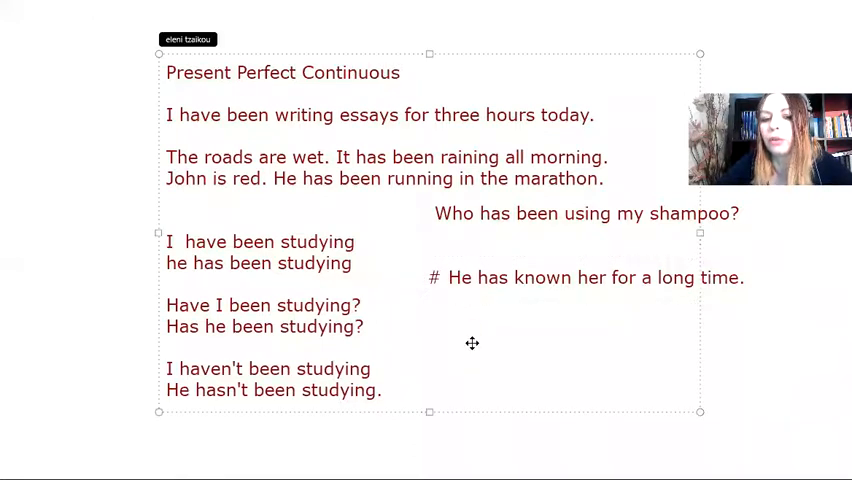
mouse_move(596, 288)
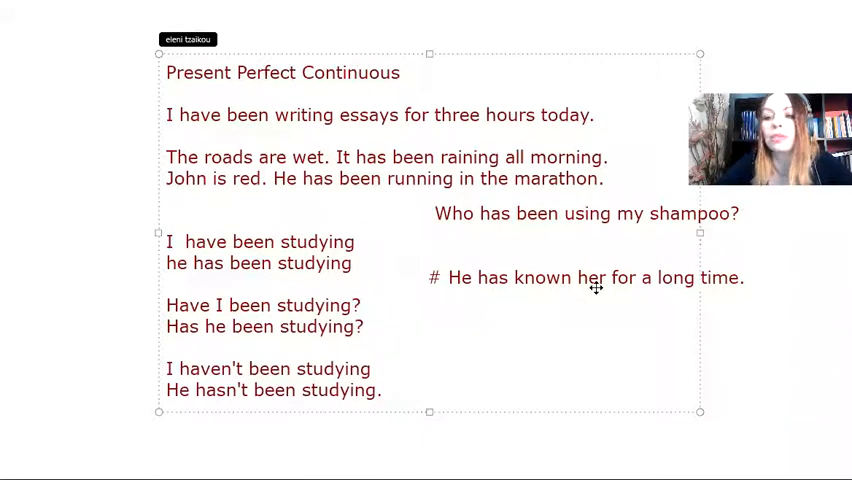